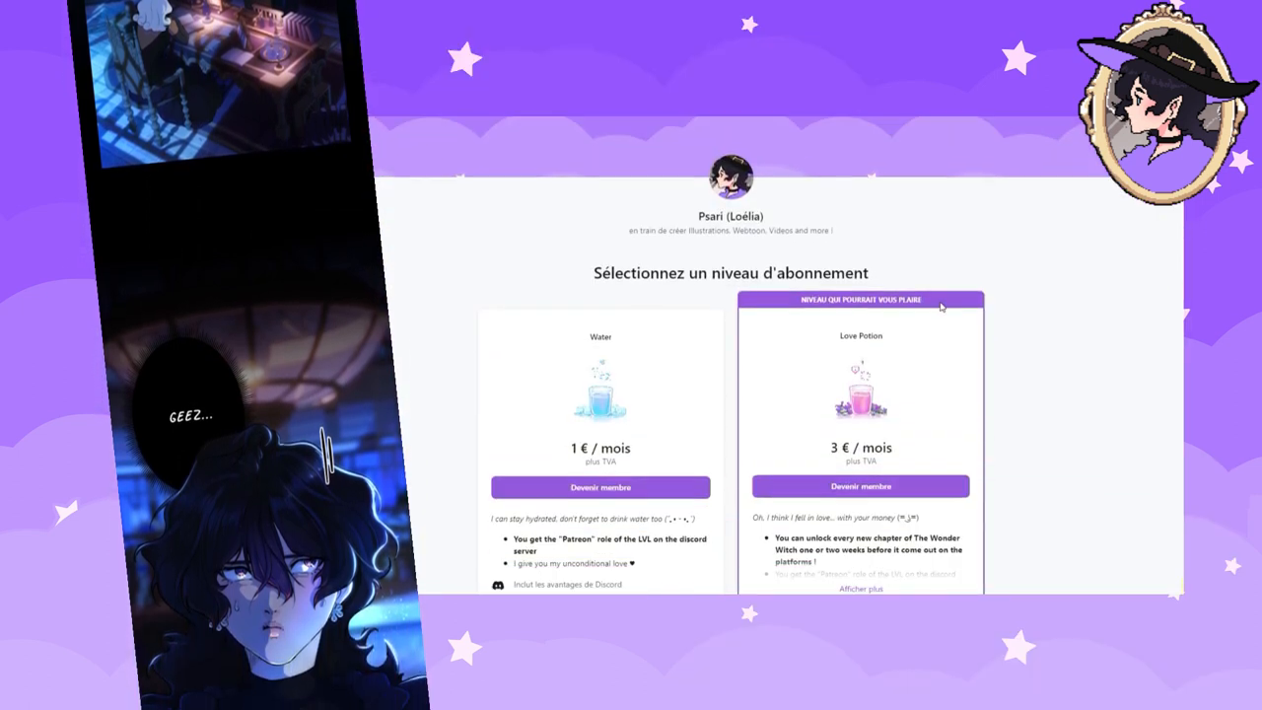
Create a new Webtoon-preset canvas 1600 px wide named 'Yeah' and confirm page settings
scroll(down, 3)
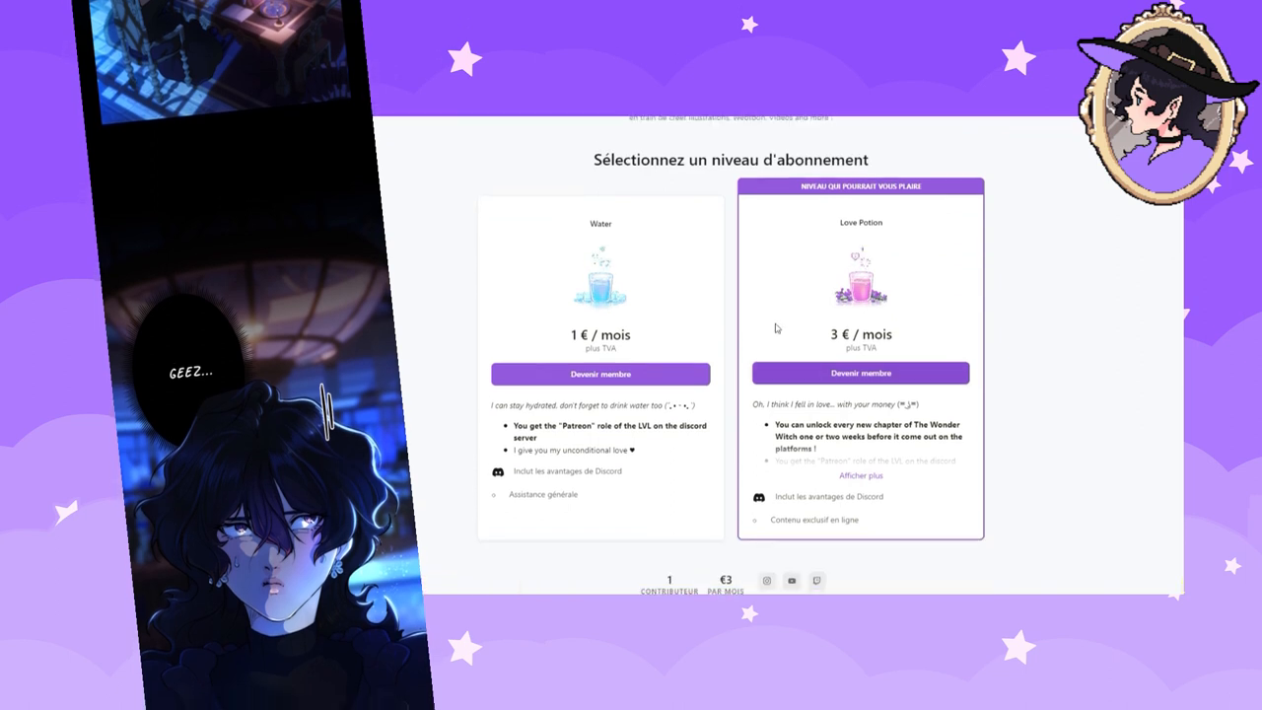
click(860, 475)
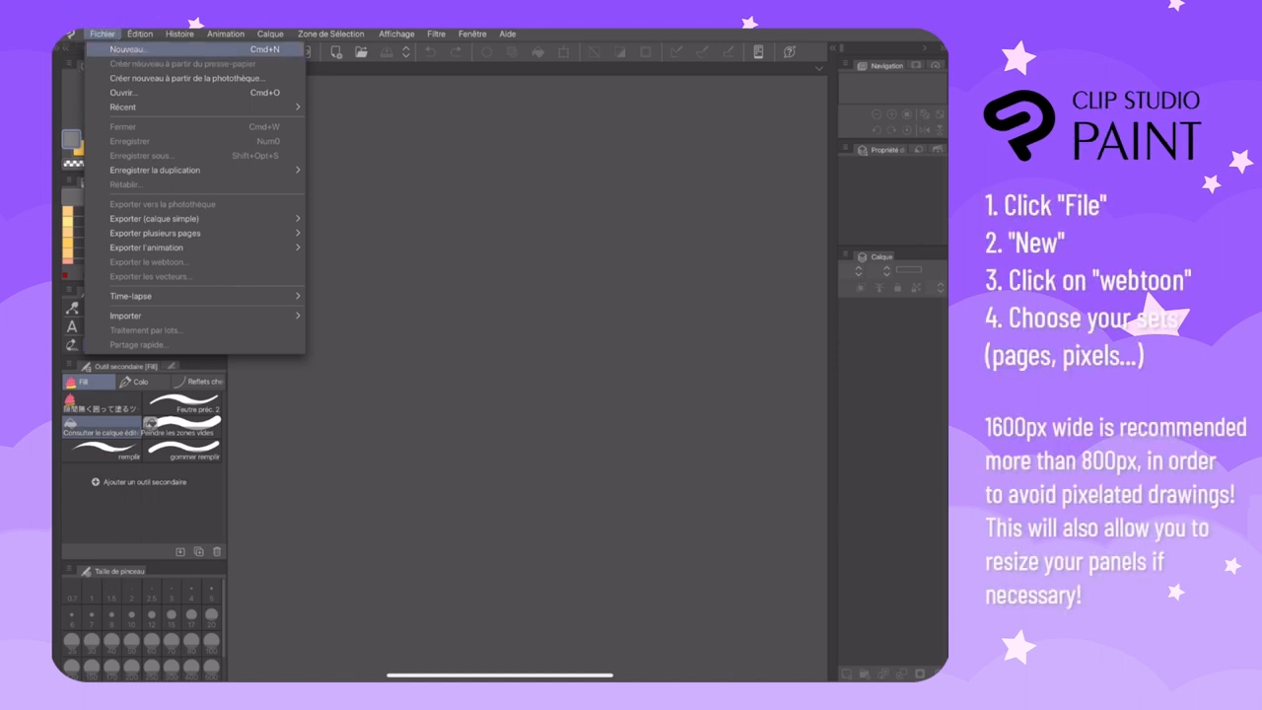
click(128, 49)
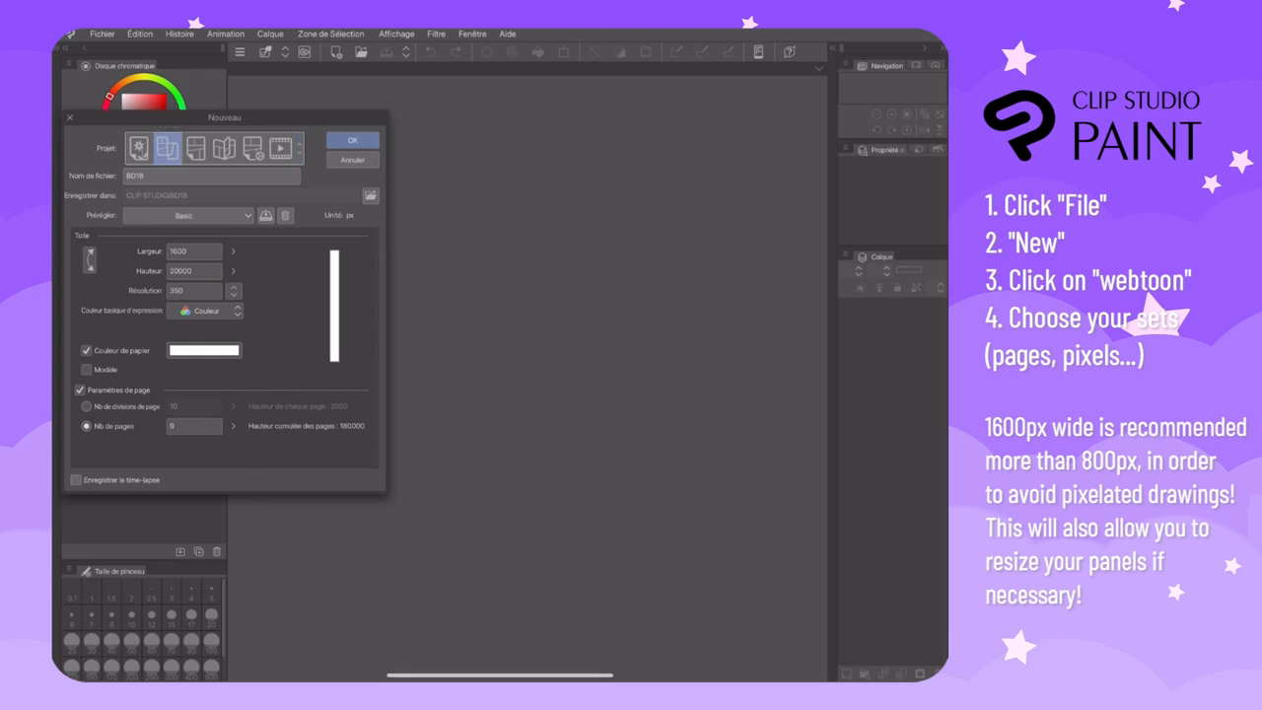
click(211, 176)
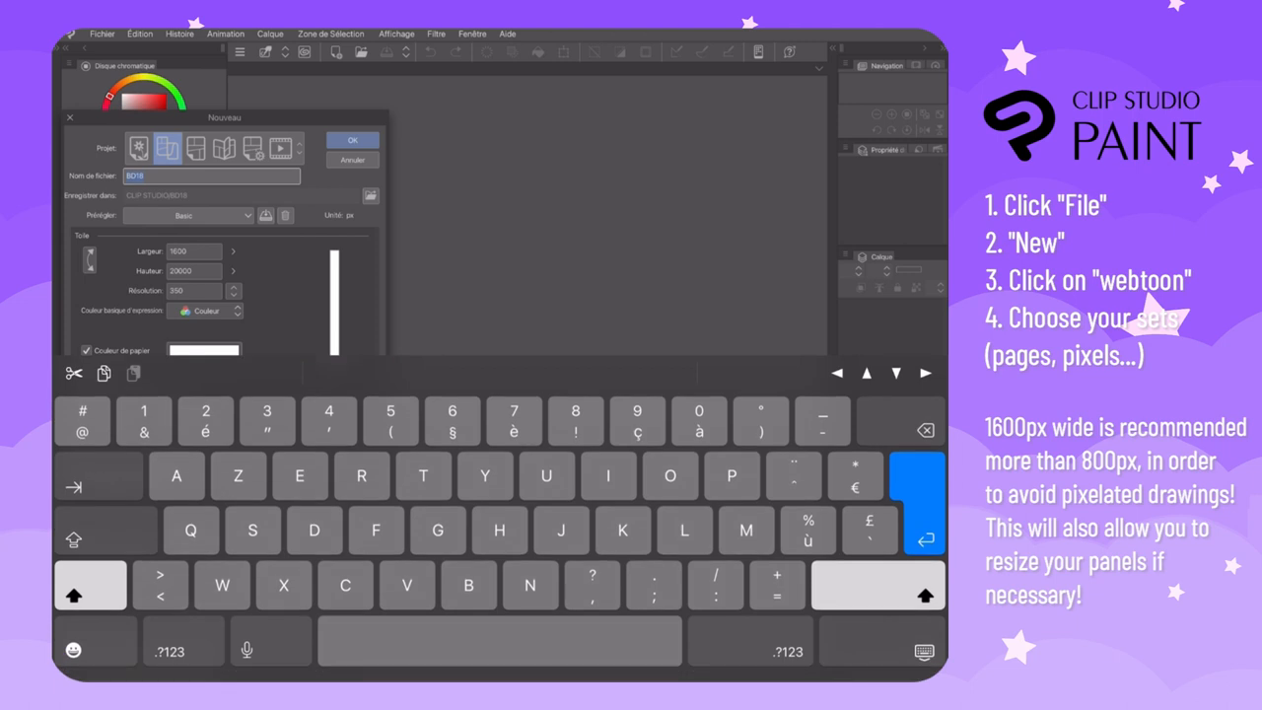
text(Yeah)
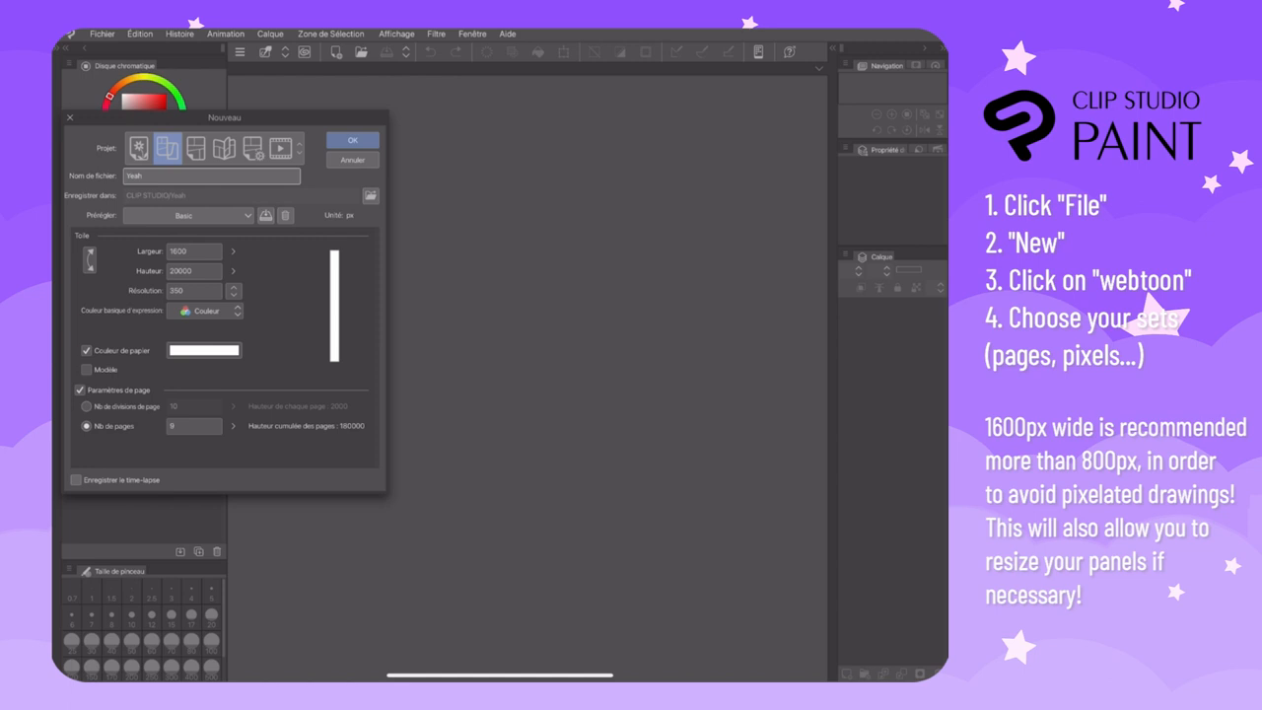
click(188, 215)
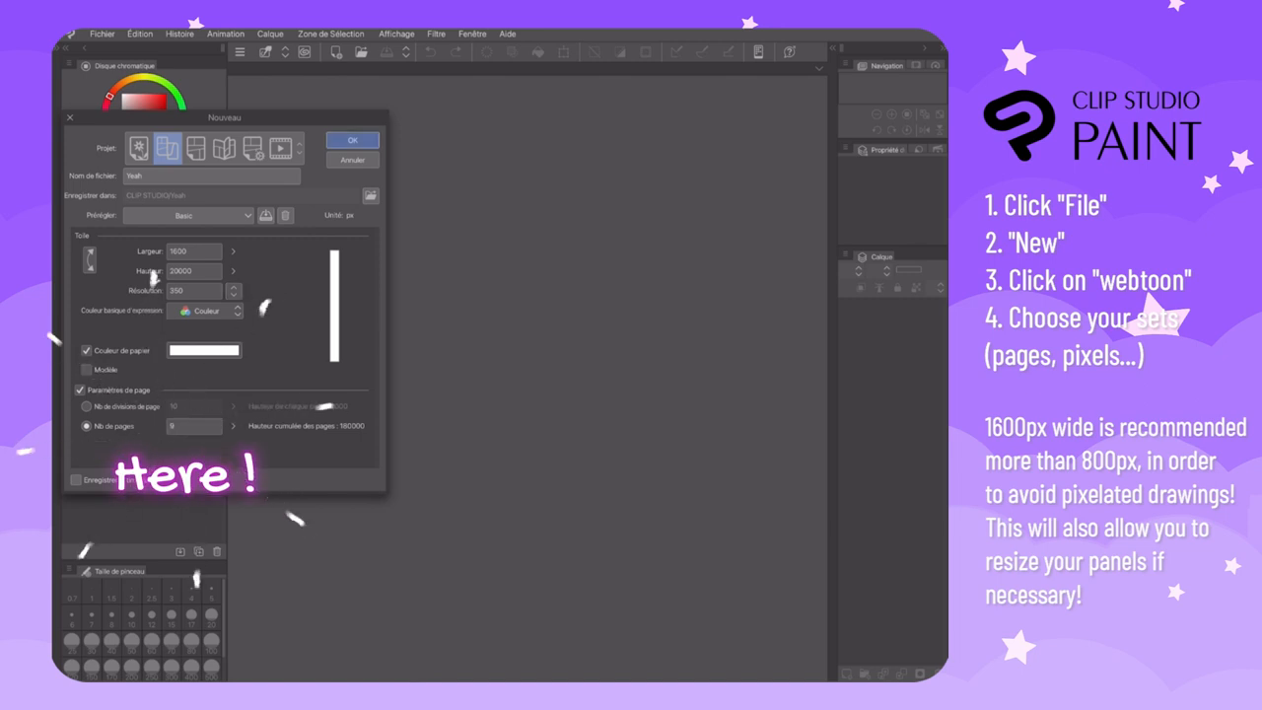
click(351, 138)
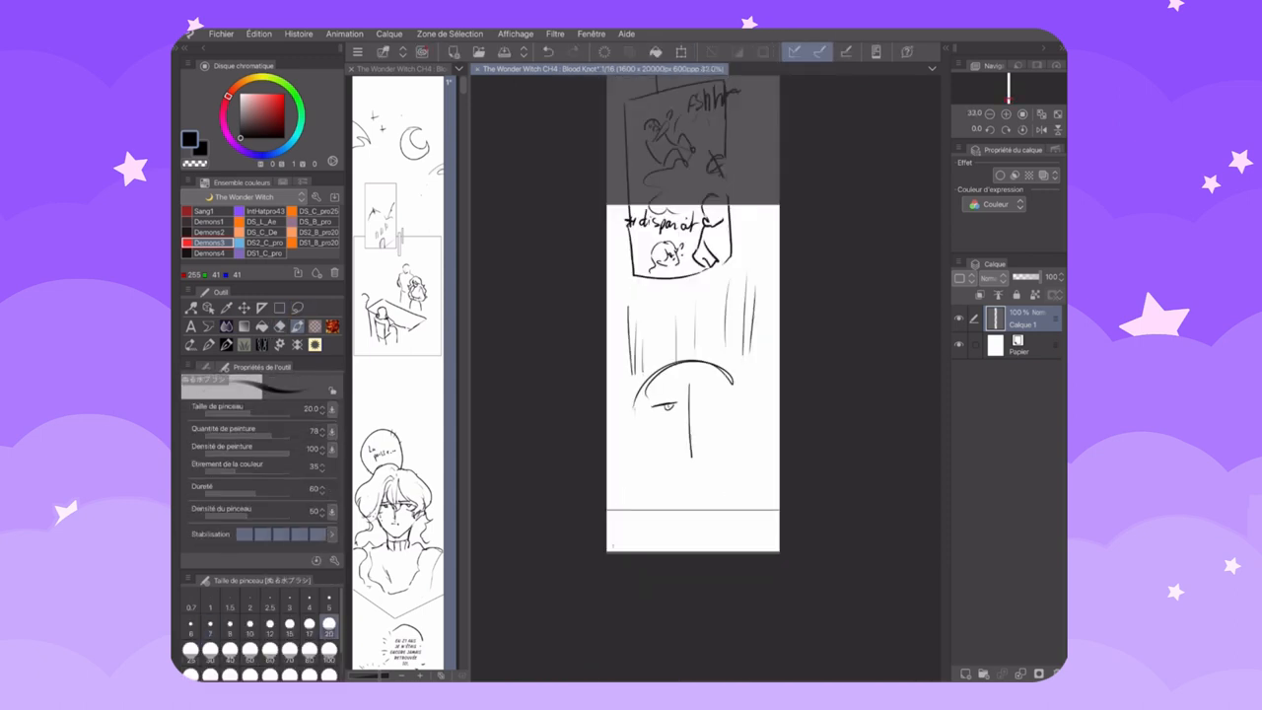
Rough out a storyboard panel with a figure and speech bubble using the pencil brush
drag(650, 375, 729, 483)
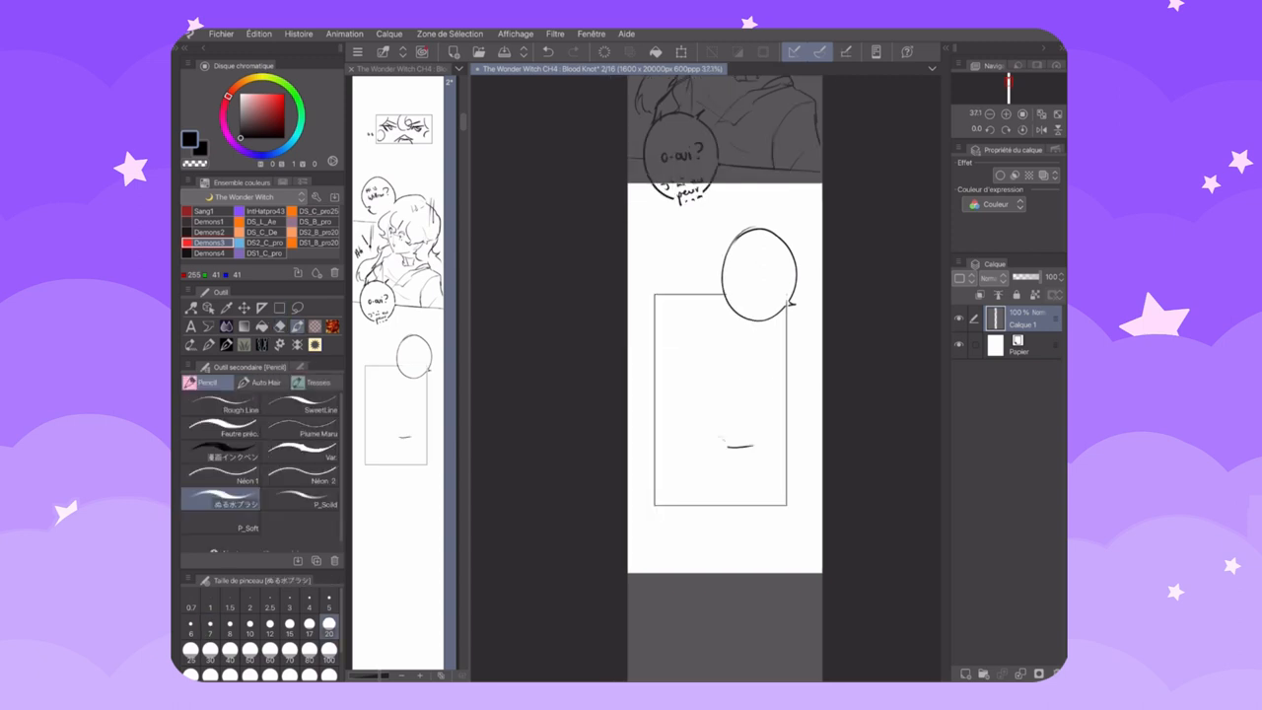
drag(671, 394, 759, 464)
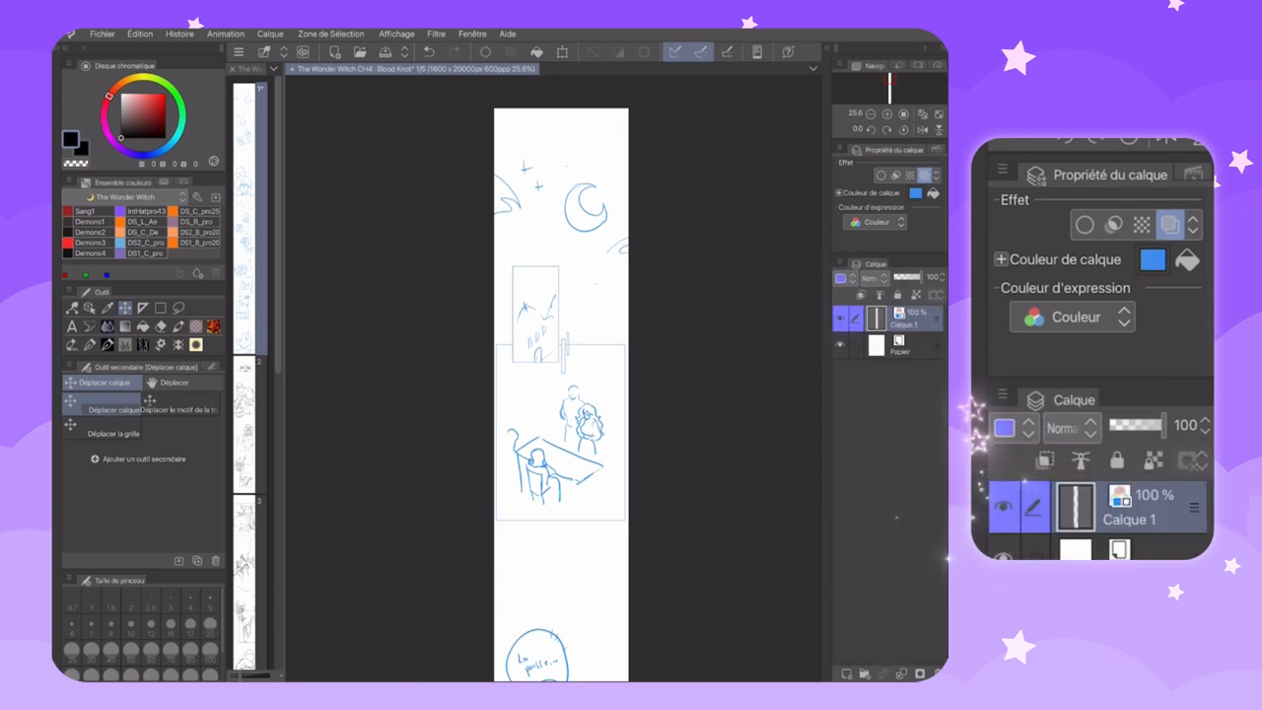
Nudge the blue-tinted sketch into position on the canvas
drag(1193, 425, 1120, 426)
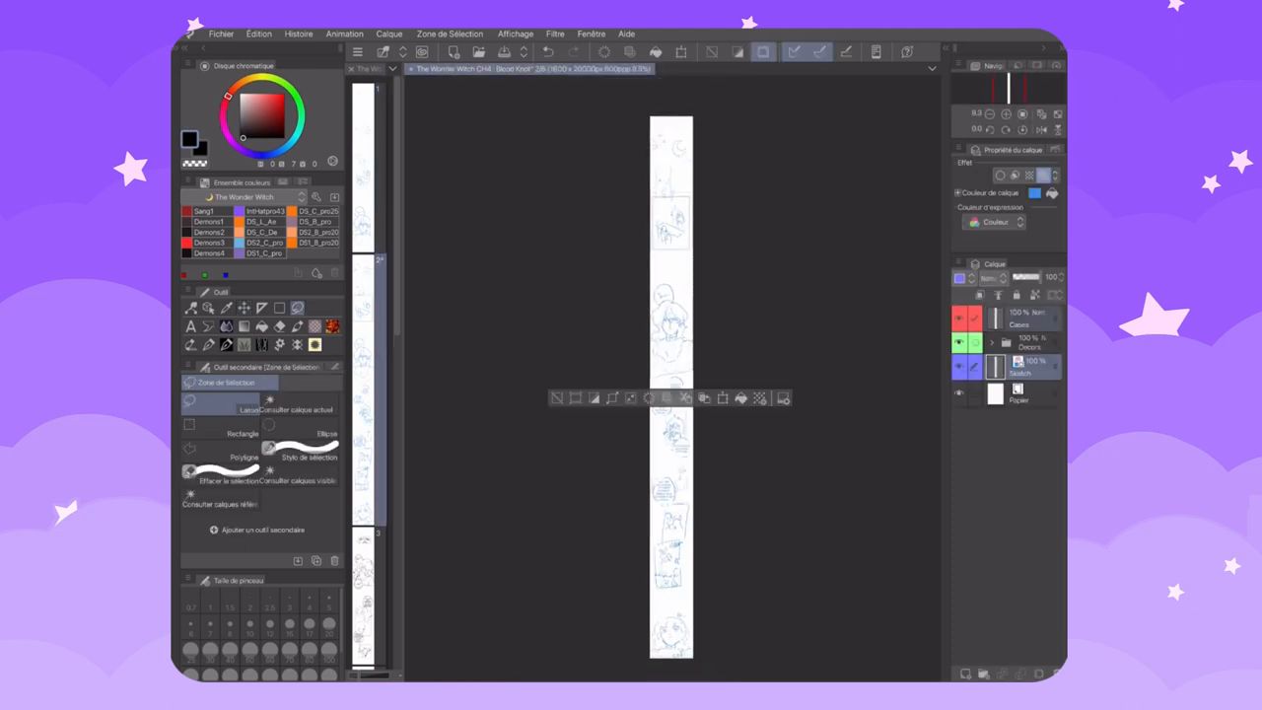
Select the storyboard strip with the rectangle Selection tool and bring up the Edit menu
click(259, 31)
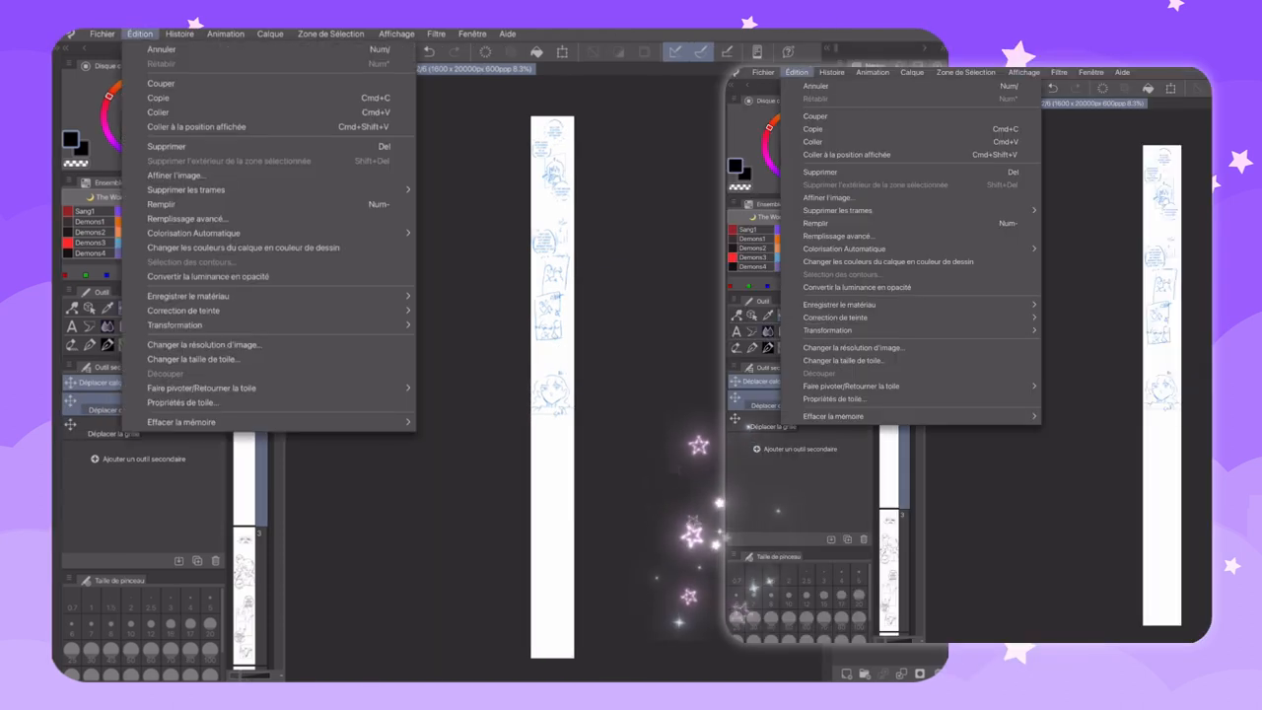
click(193, 343)
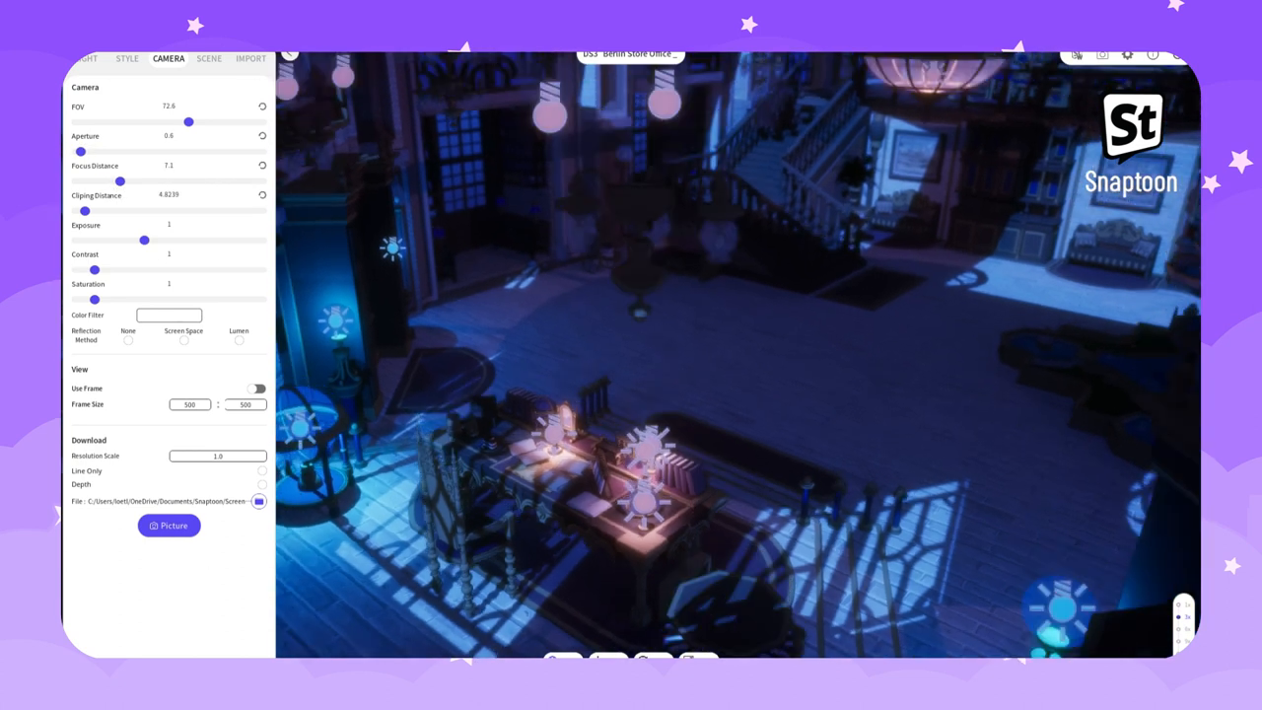
Orbit the camera to reframe the library hall for the background shot
drag(190, 122, 170, 123)
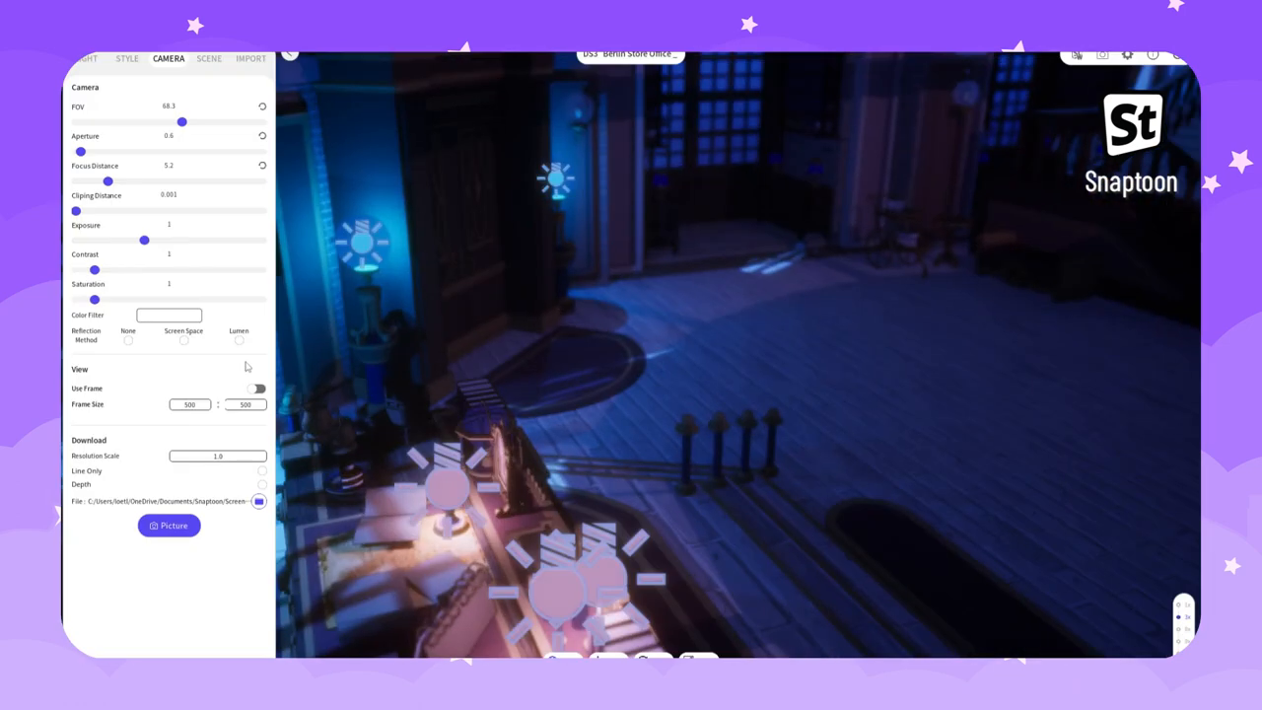
drag(75, 211, 83, 211)
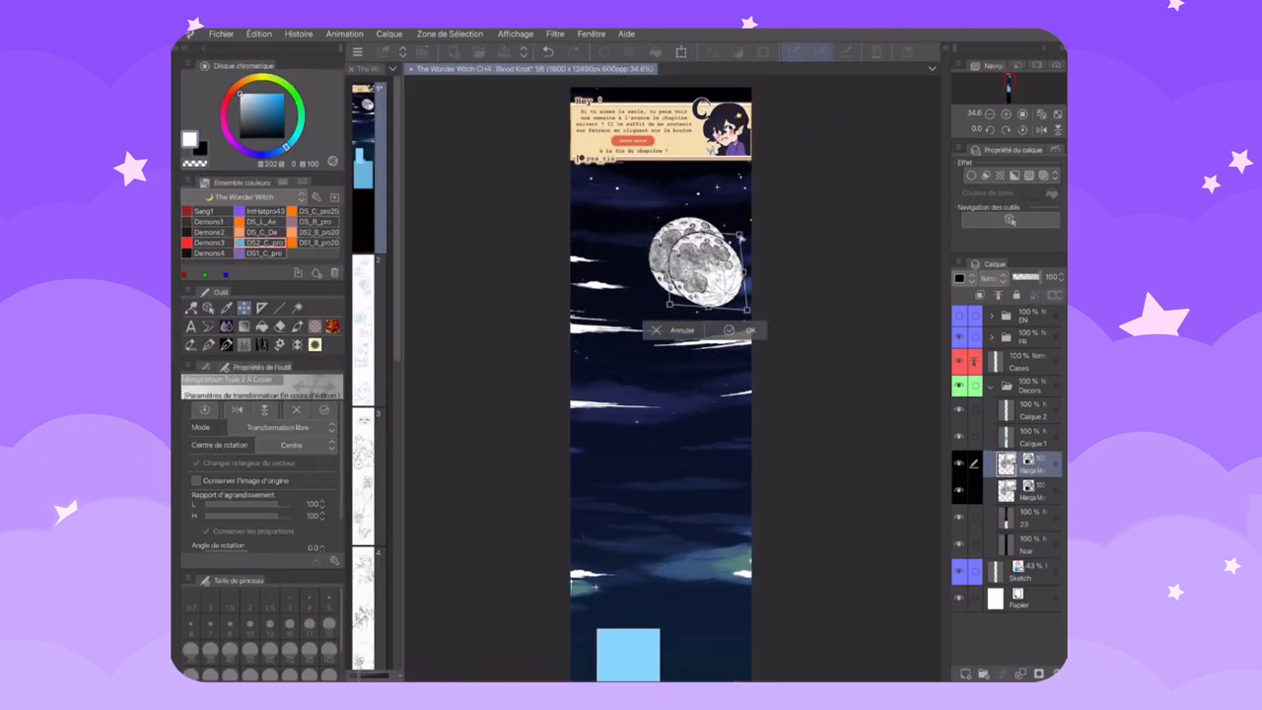
Confirm the moon's scaled size and position in the night-sky panel
click(749, 329)
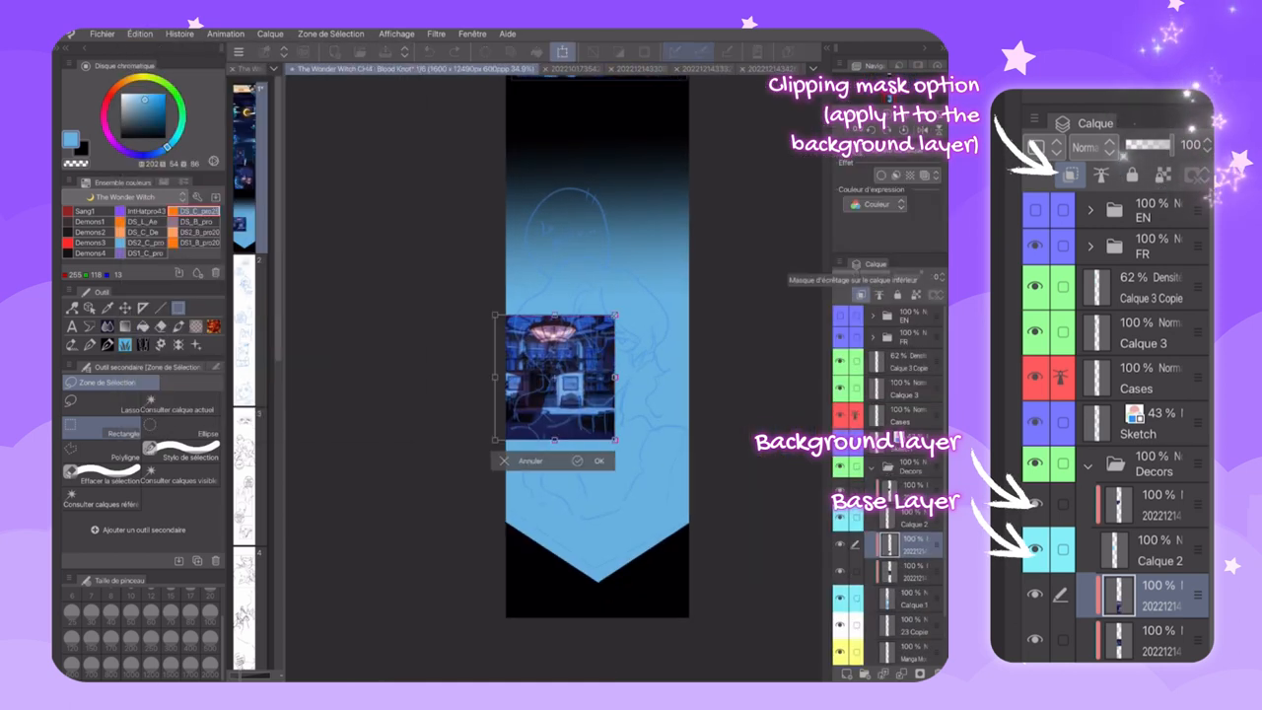
Confirm the transformed interior hall image as the banner panel's background
click(600, 461)
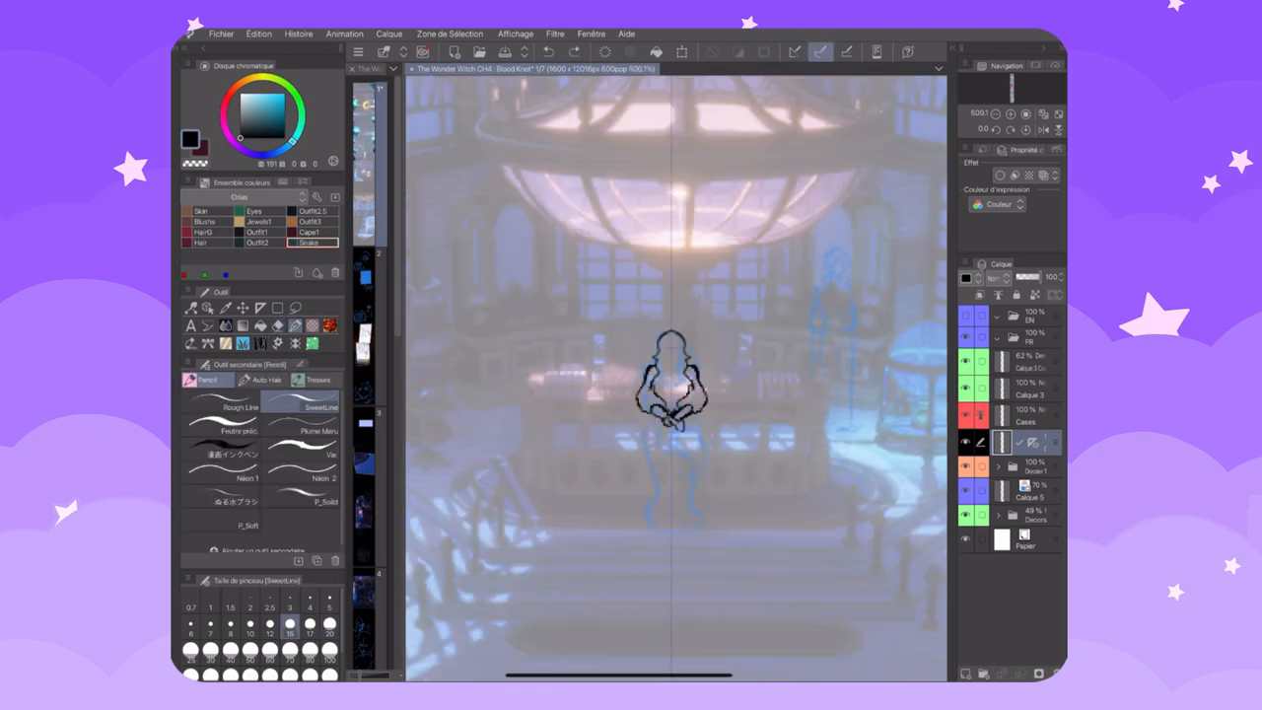
Sketch the outline of the first standing figure over the grand hall background
drag(670, 414, 670, 532)
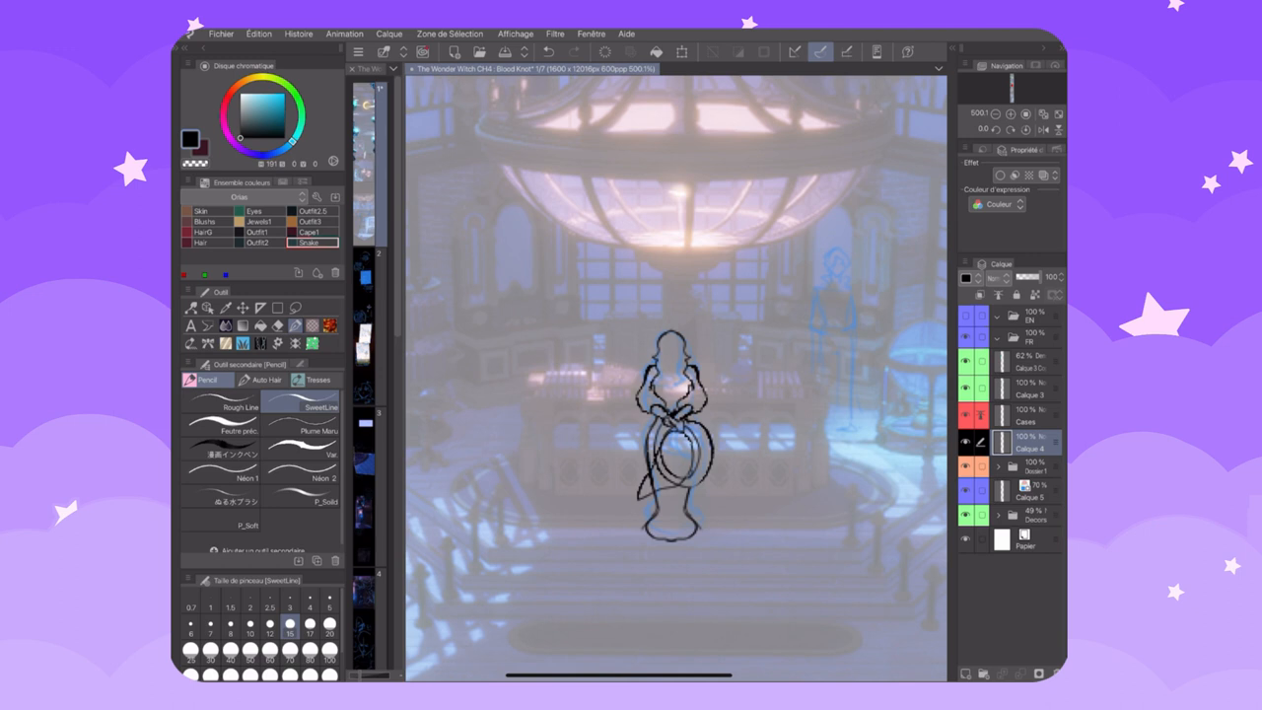
click(682, 51)
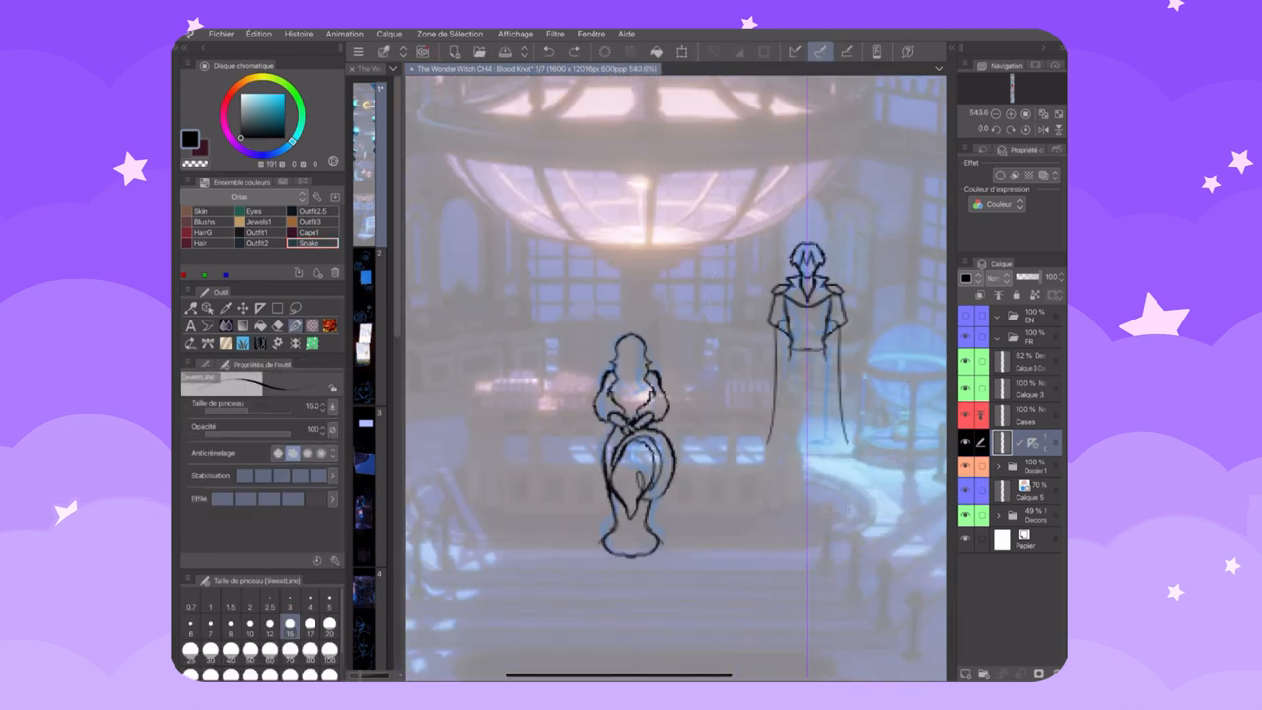
click(680, 51)
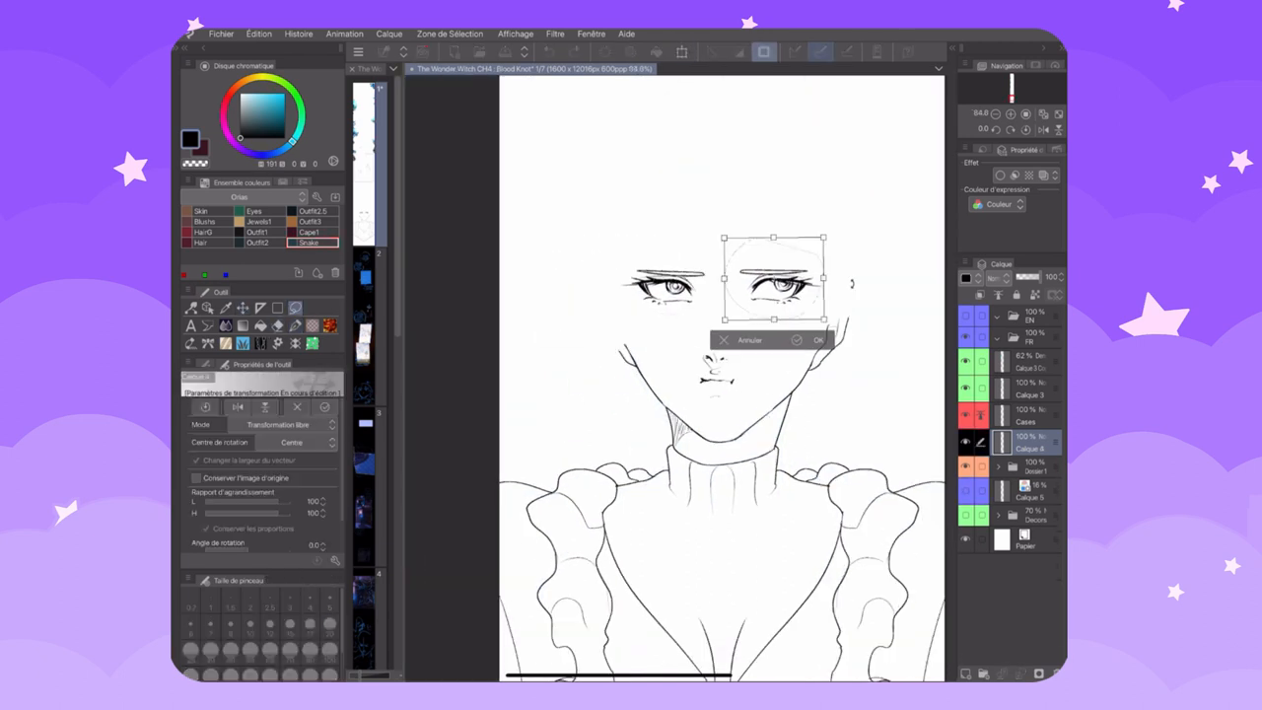
Confirm the repositioned eye and ink the face details with the pen
click(816, 340)
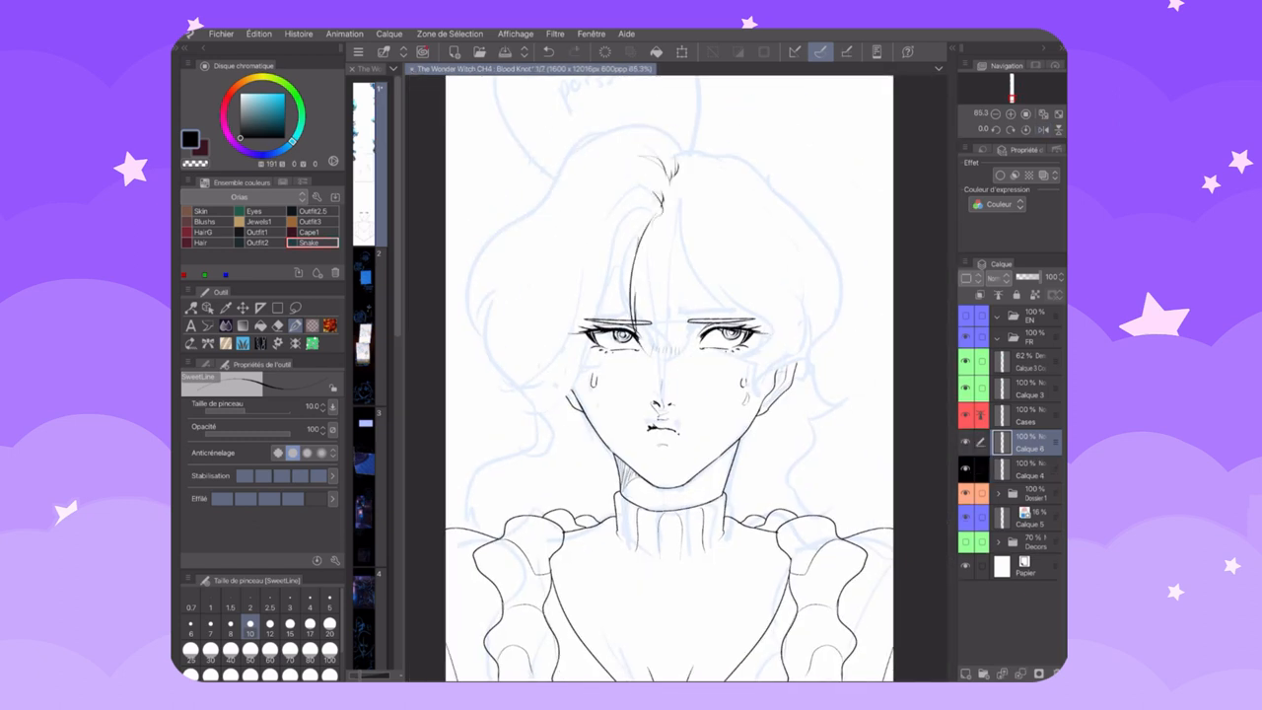
drag(671, 227, 681, 395)
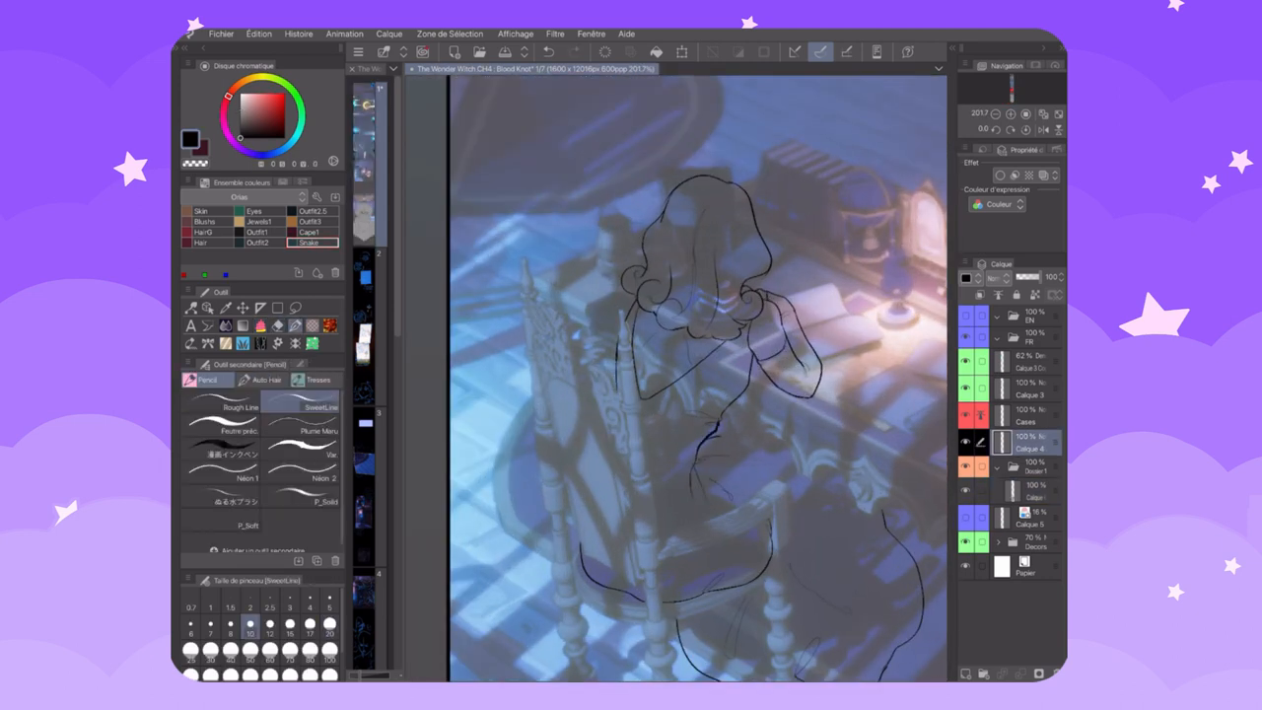
Rough out the seated figure at the desk over the study-room background
drag(631, 316, 627, 493)
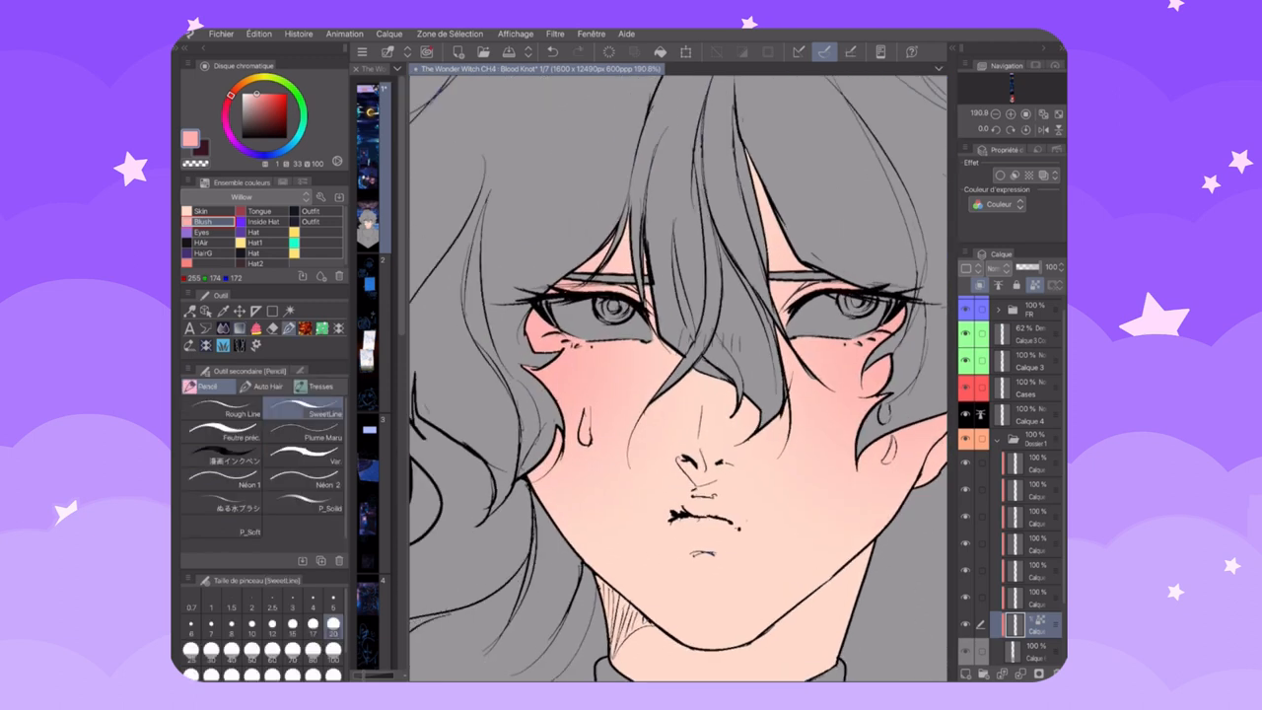
Paint skin colour onto the close-up character's face on the colour layer
click(706, 454)
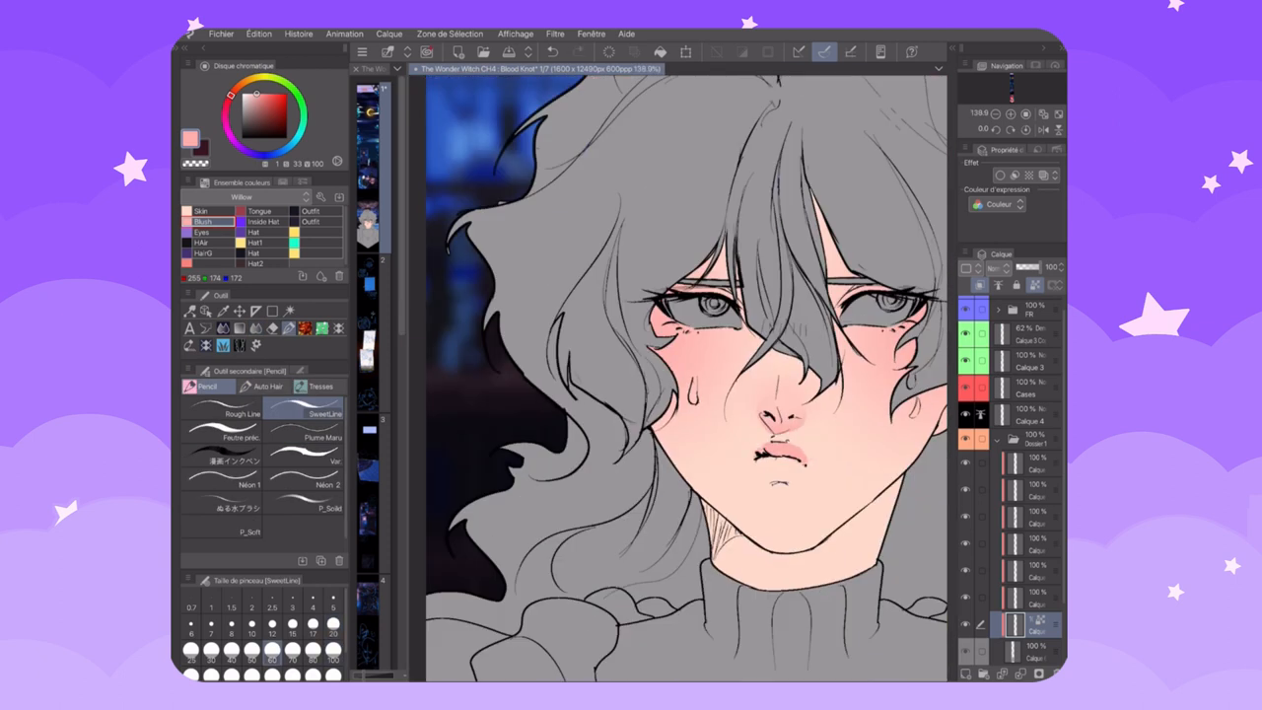
drag(769, 454, 789, 463)
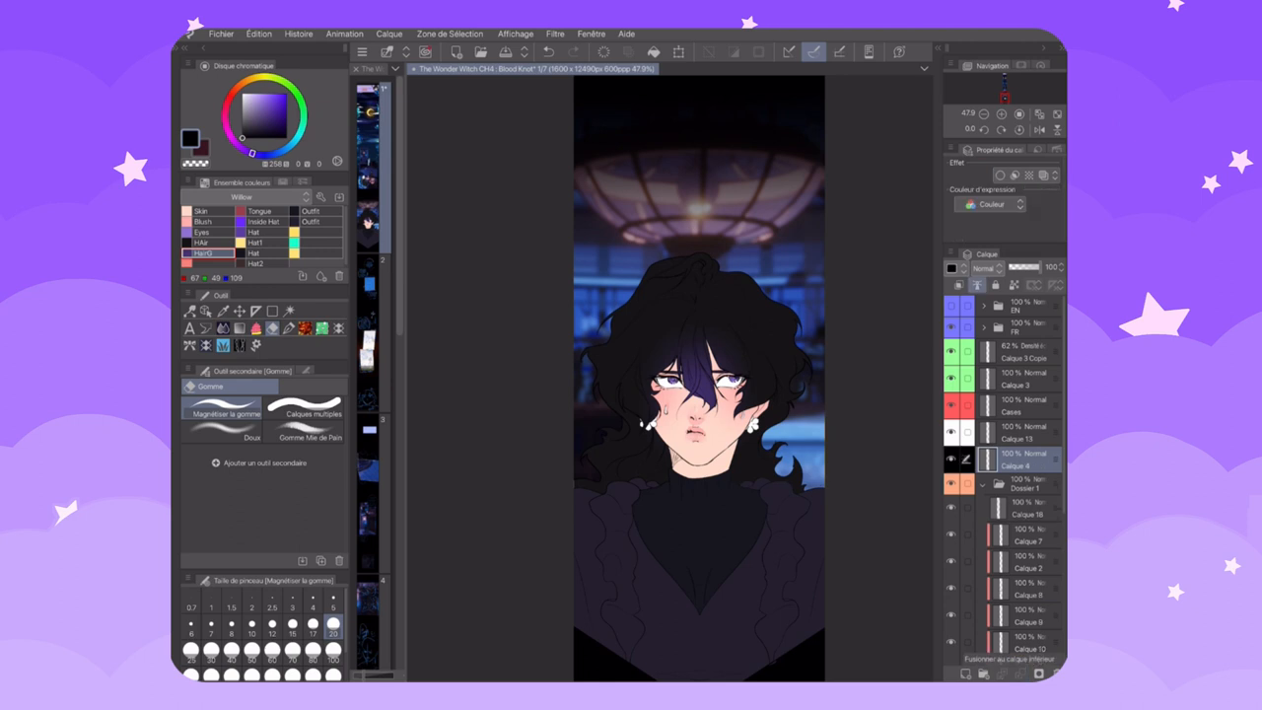
Apply Edit > Convert luminance to opacity to the character layer
click(258, 34)
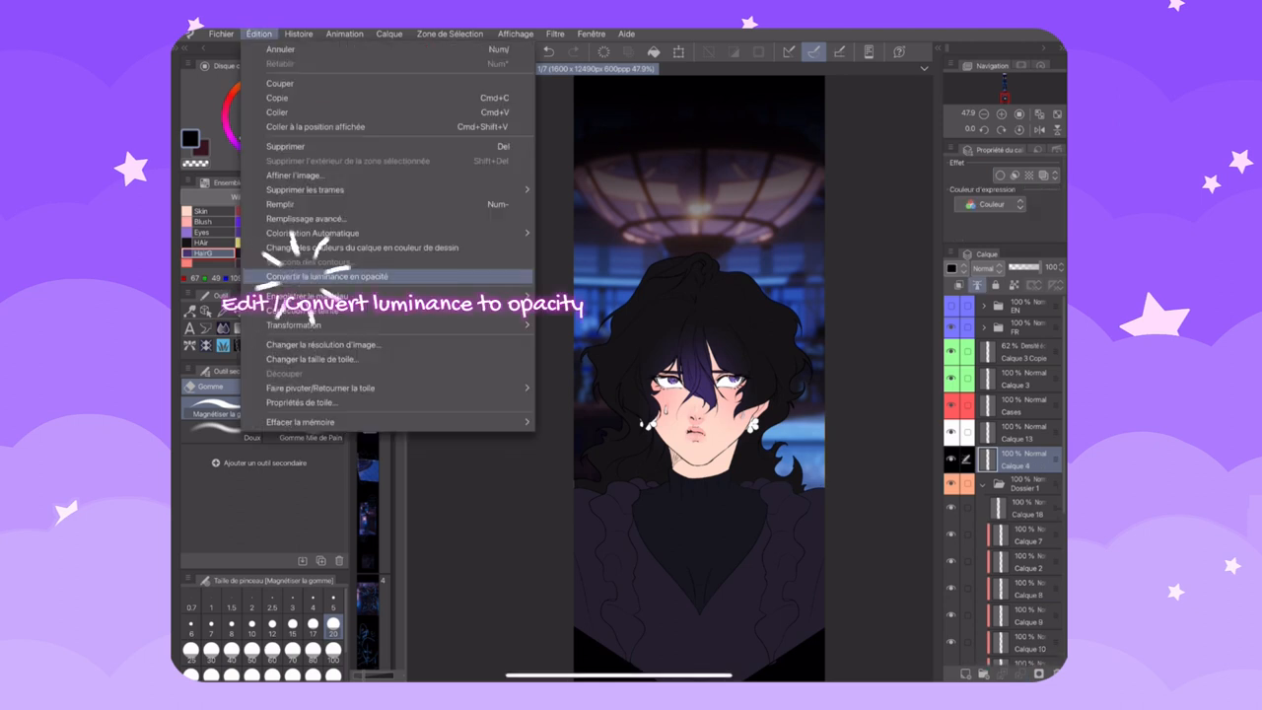
click(327, 276)
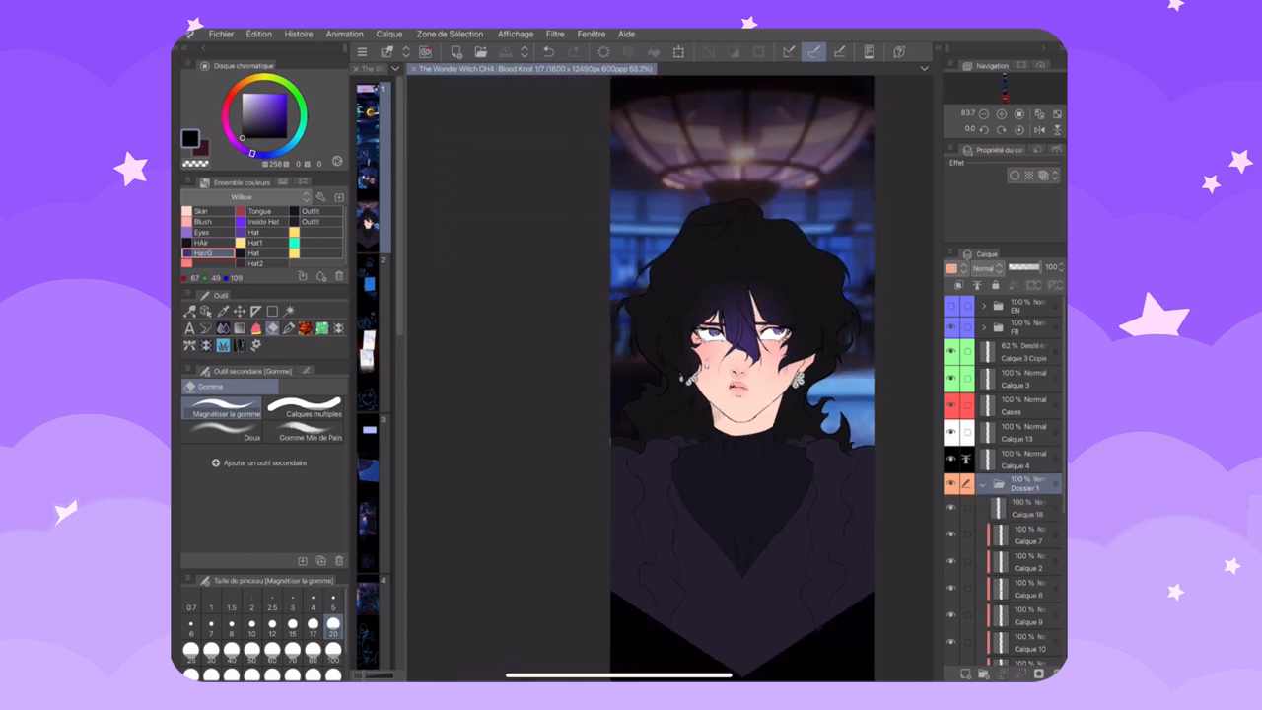
click(258, 34)
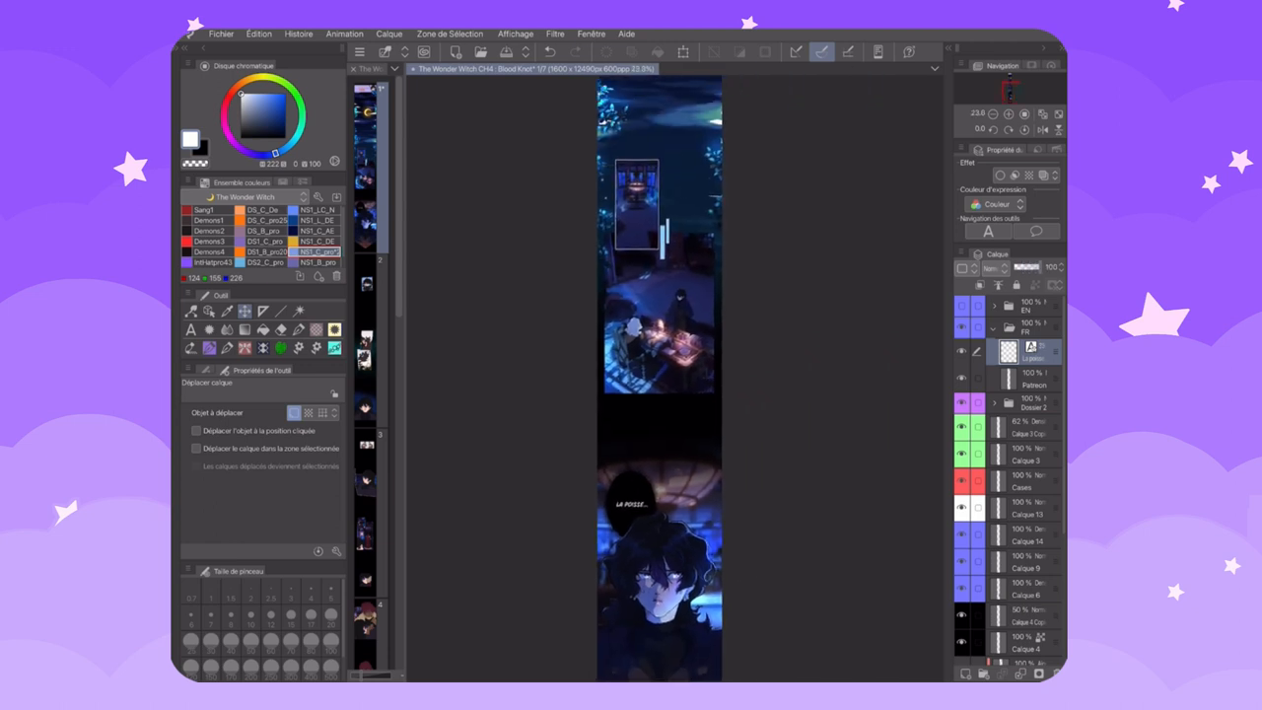
Open the Affichage display commands before placing the new text box
click(515, 31)
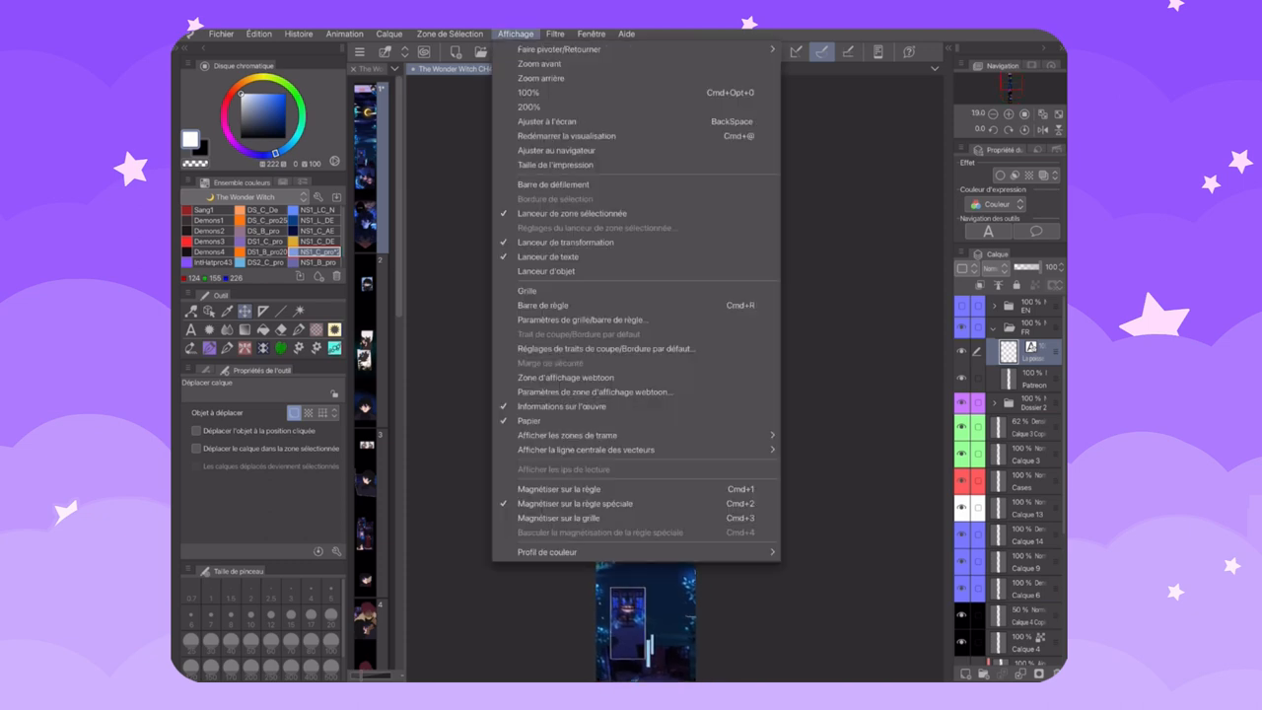
mouse_move(564, 377)
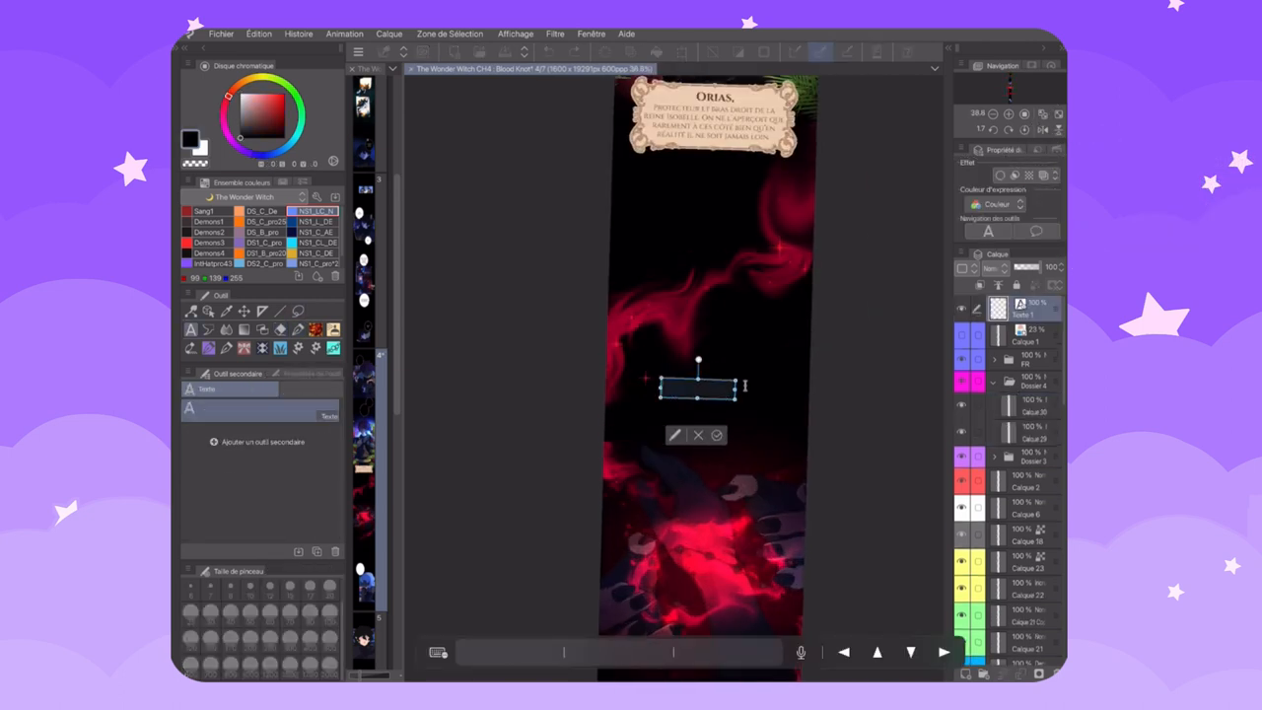
Letter SHAAAAHH and enlarge it, tilted diagonally across the red smoke panel
text(SHAAAAHH)
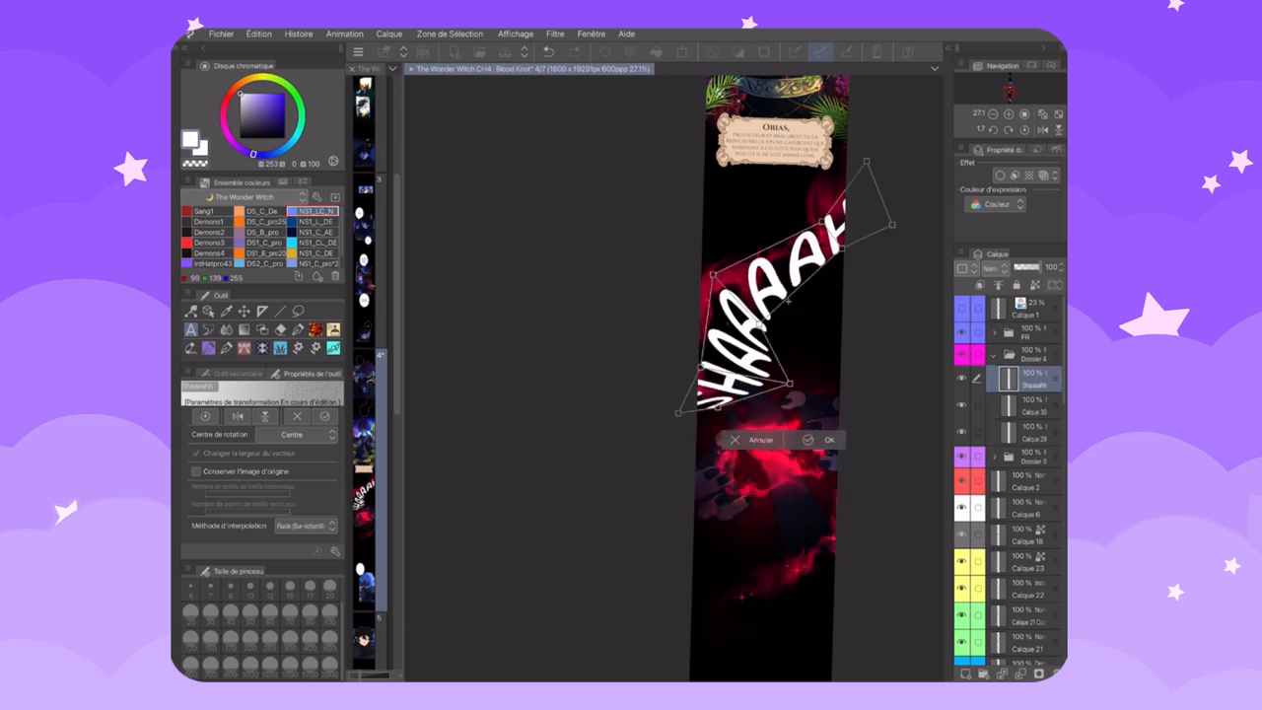
drag(866, 162, 925, 197)
text(L'examen)
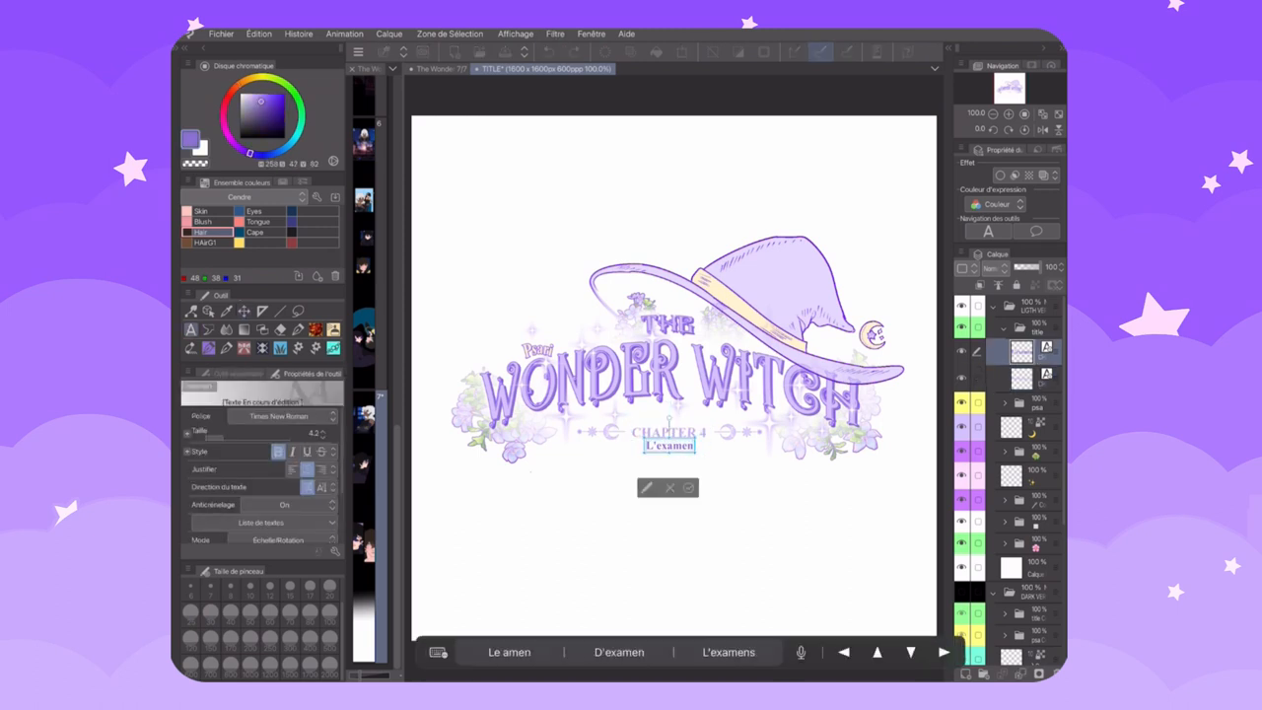
Begin typing the French subtitle beneath the Chapter 1 line on the title page
text(B)
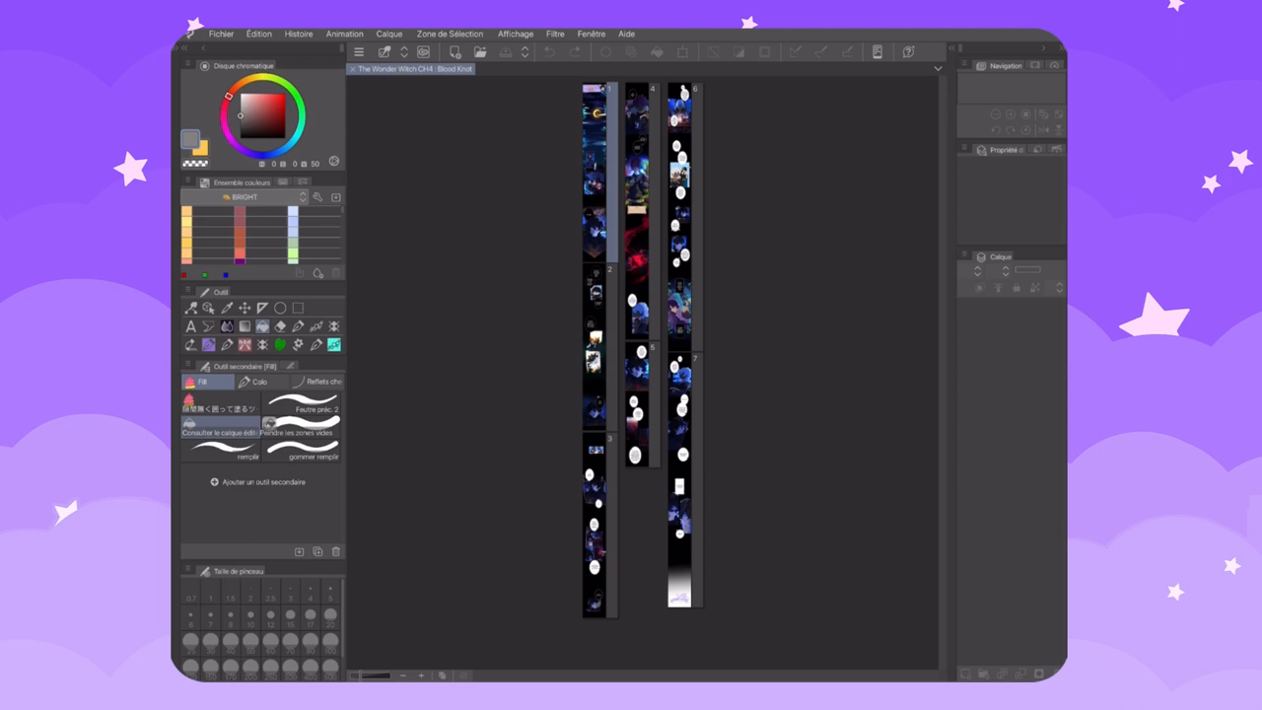
Launch Fichier > Exporter le webtoon for the finished chapter
click(221, 34)
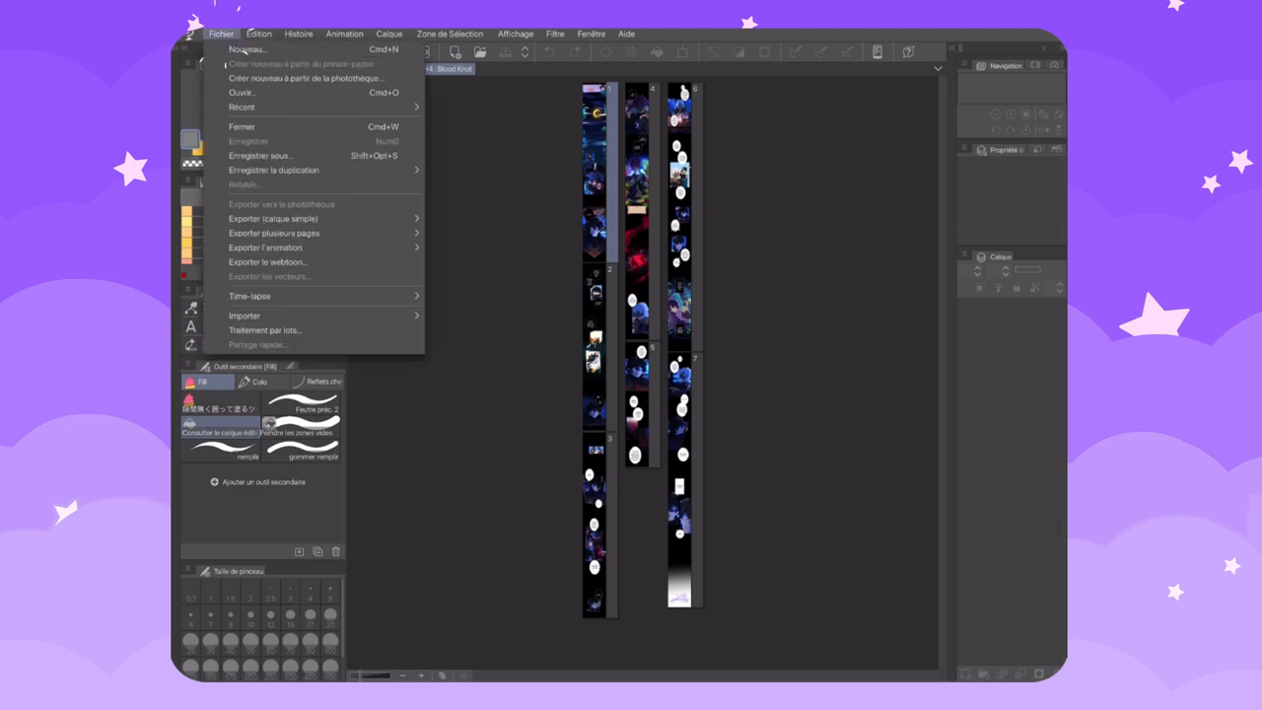
click(268, 261)
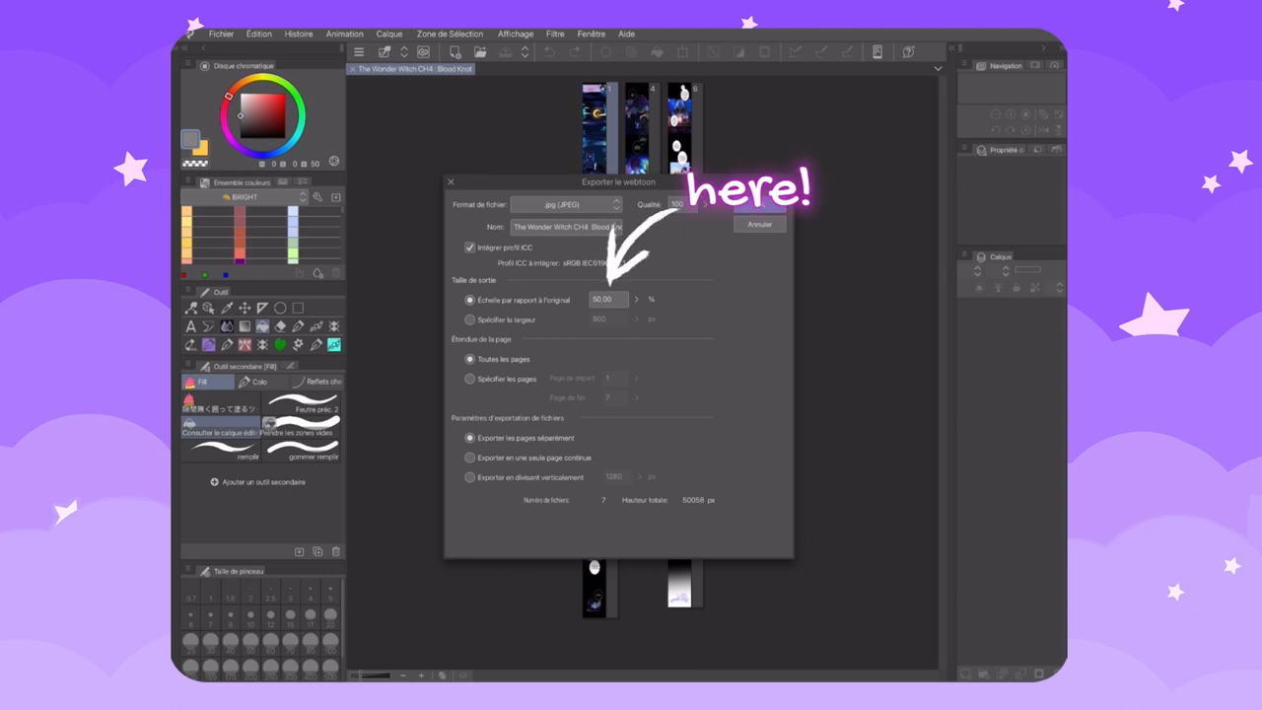
Export by fixed width of 940 px with a specified page range and confirm
click(607, 300)
text(54)
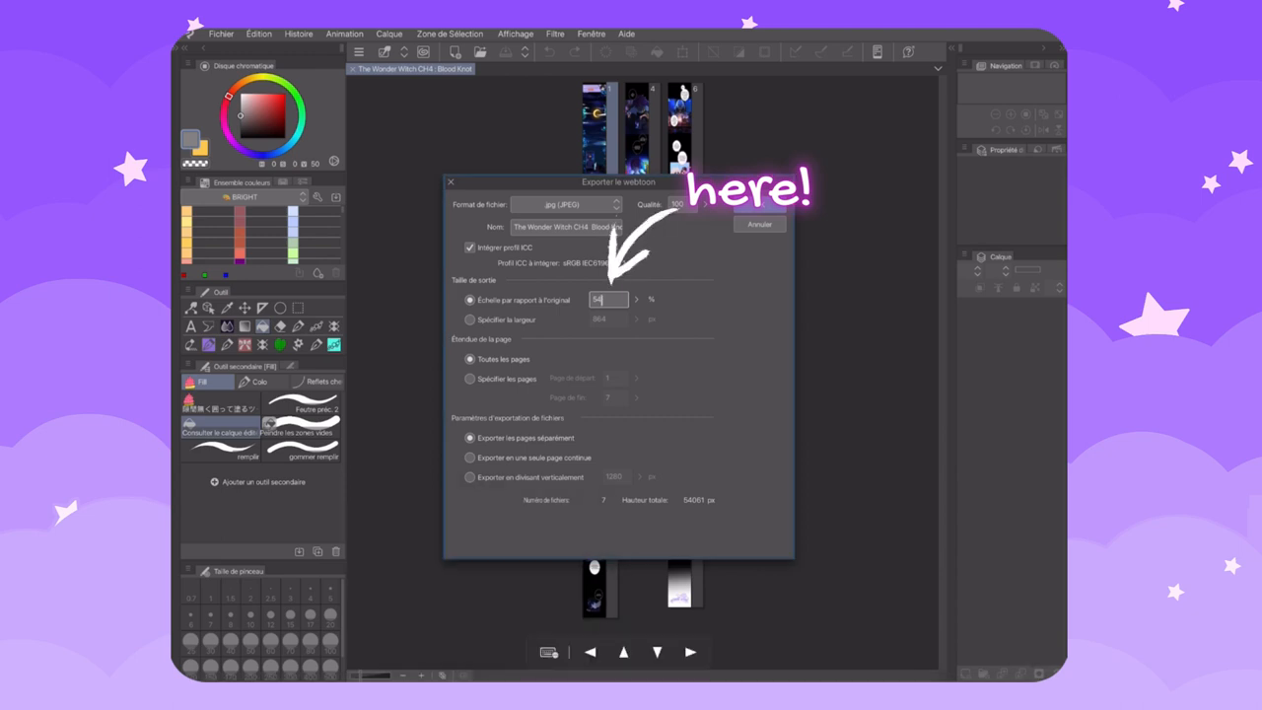
click(470, 319)
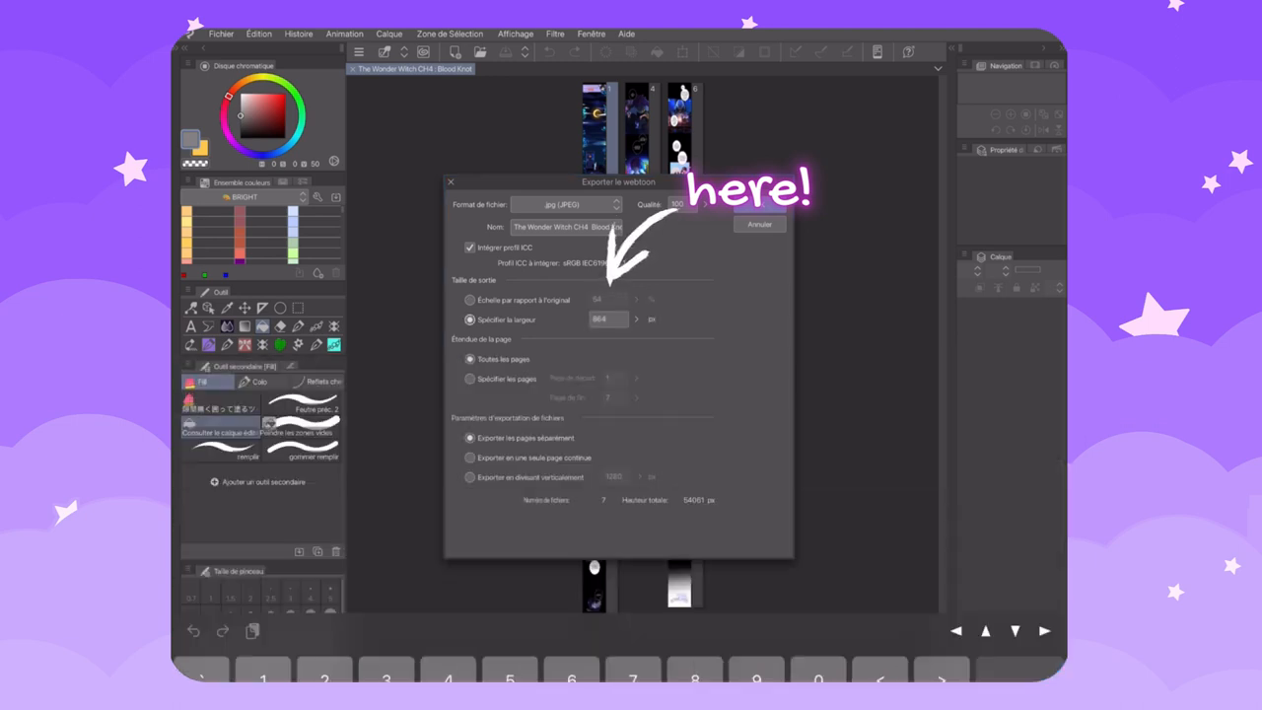
click(607, 319)
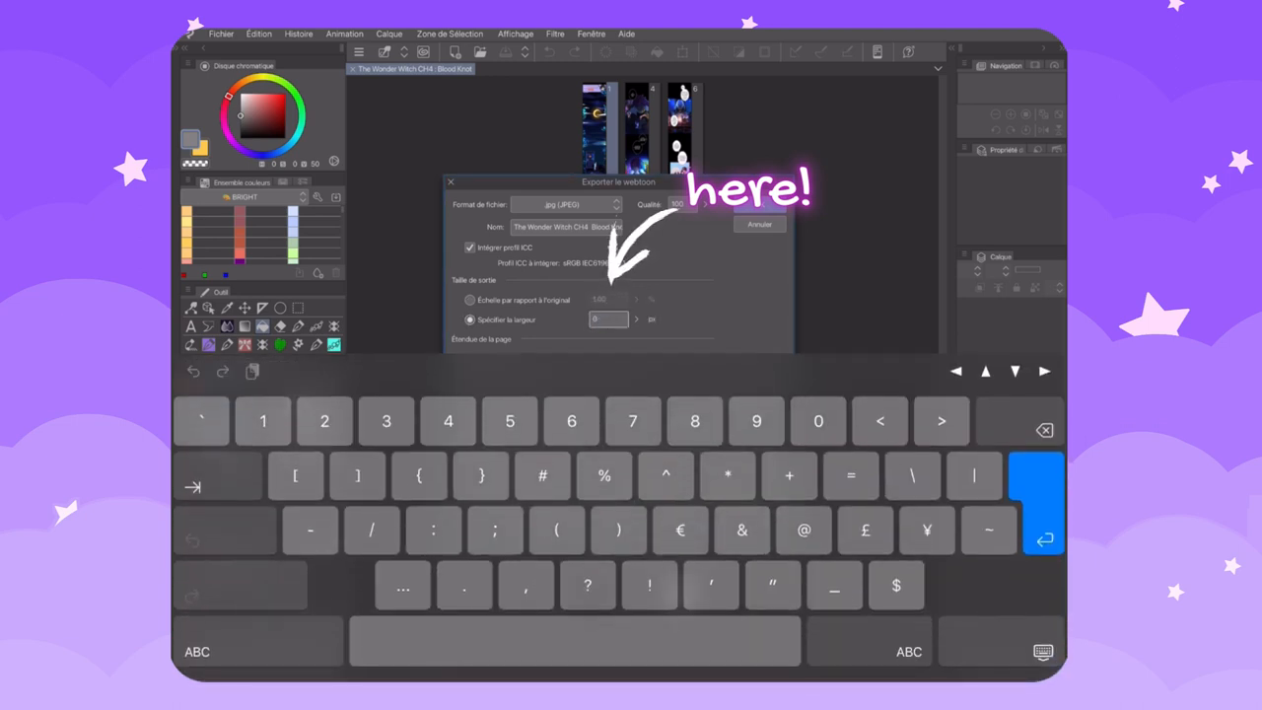
text(940)
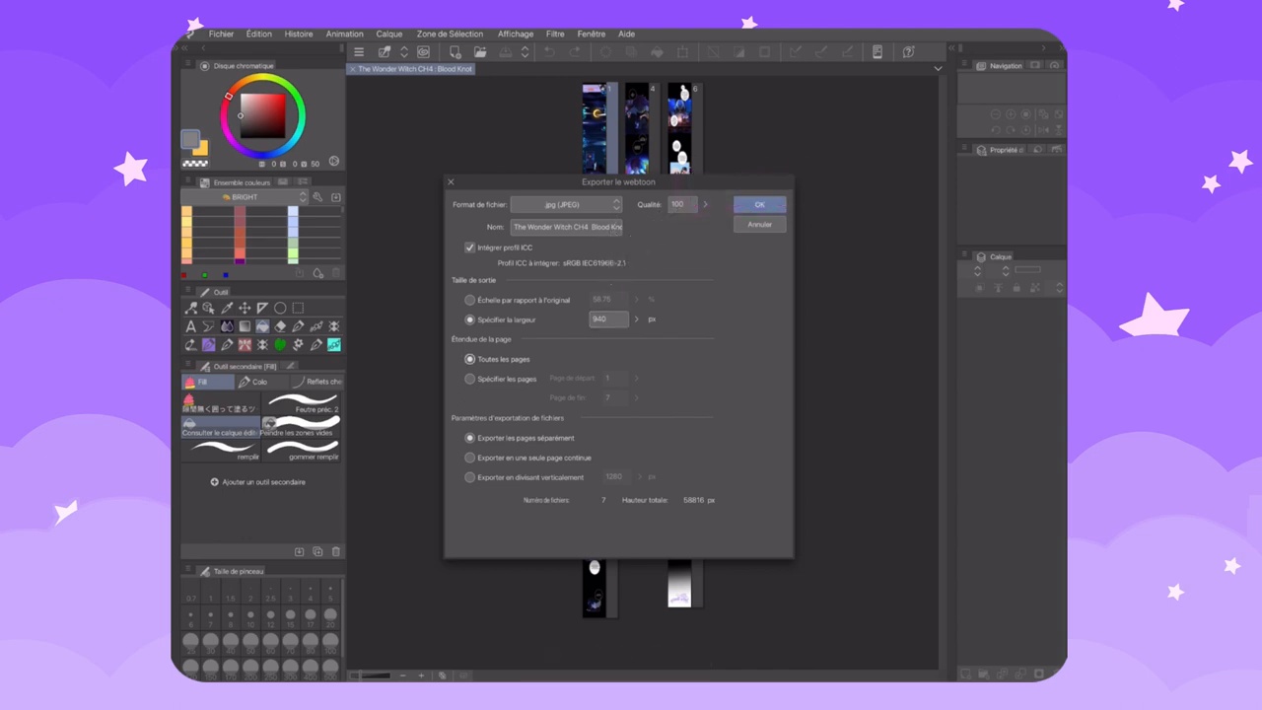
click(469, 378)
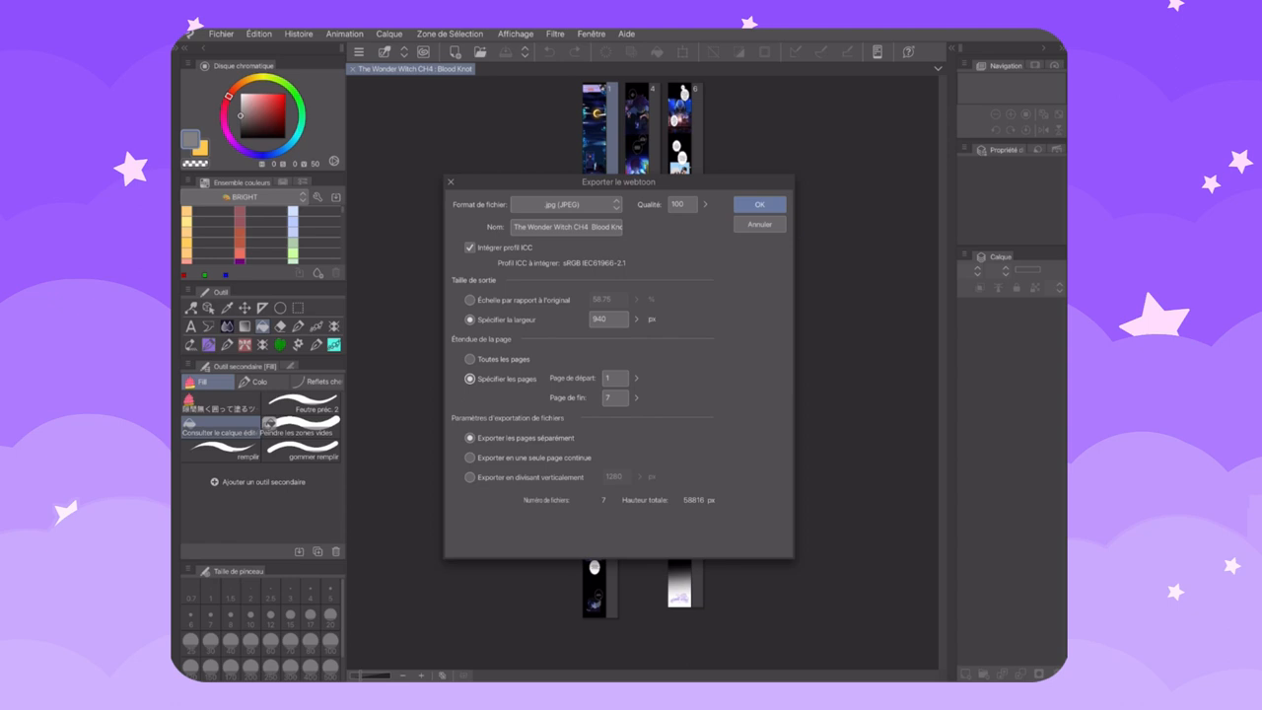
click(759, 203)
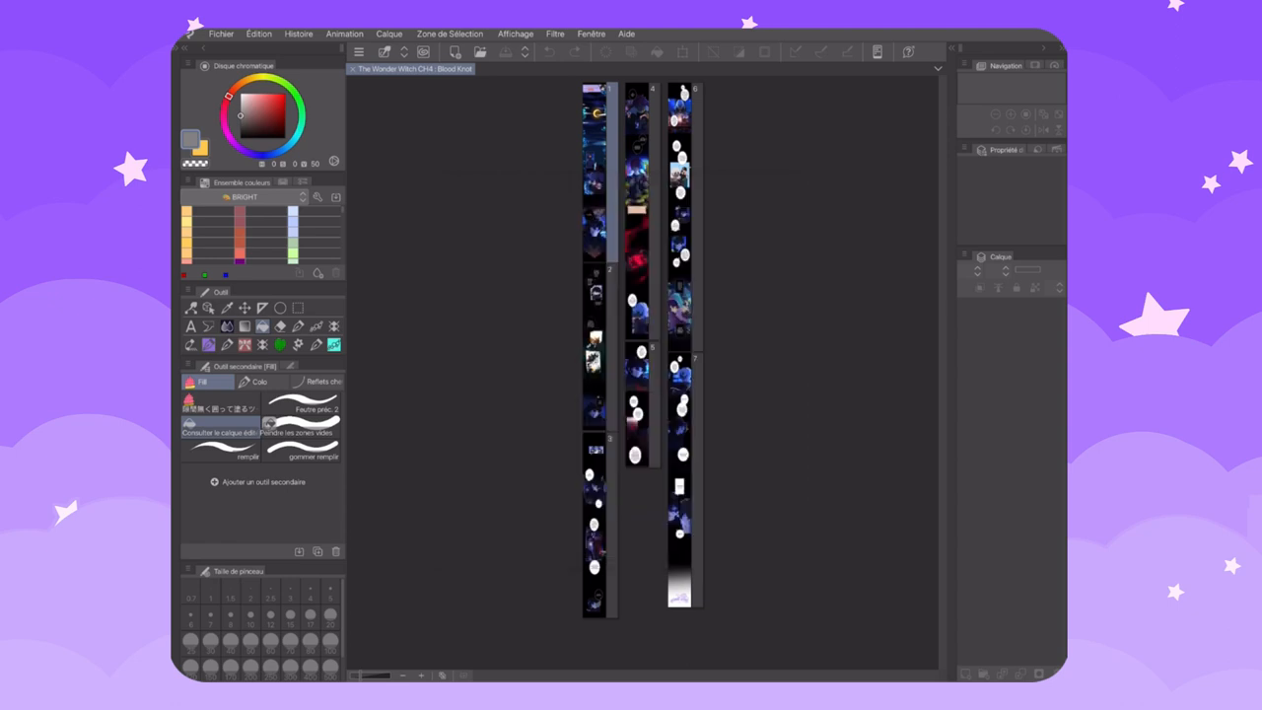